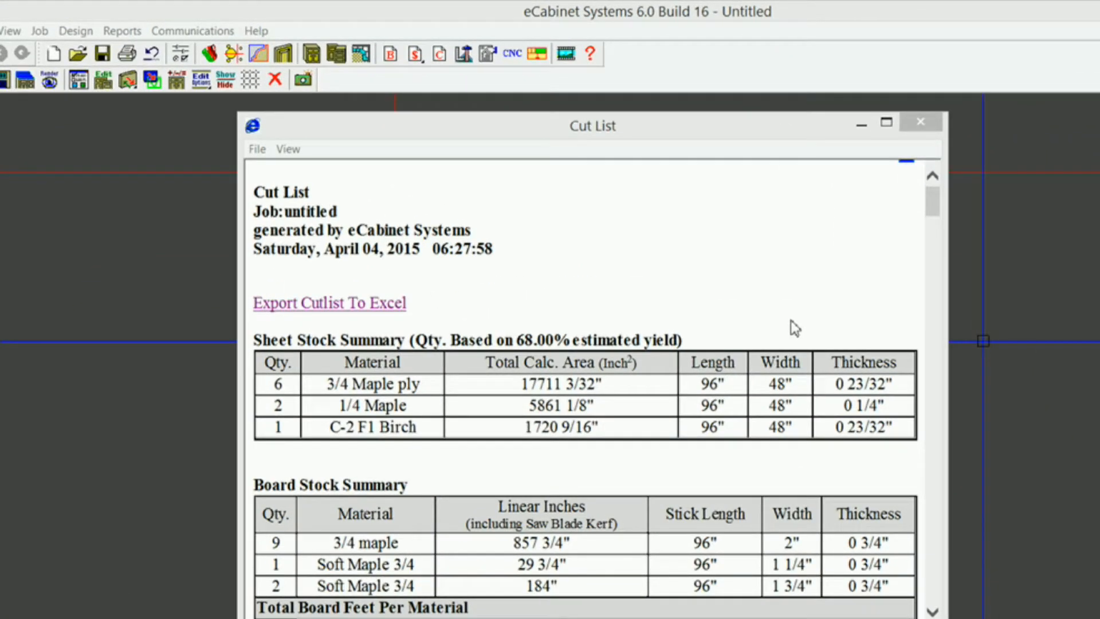
pyautogui.moveTo(381, 328)
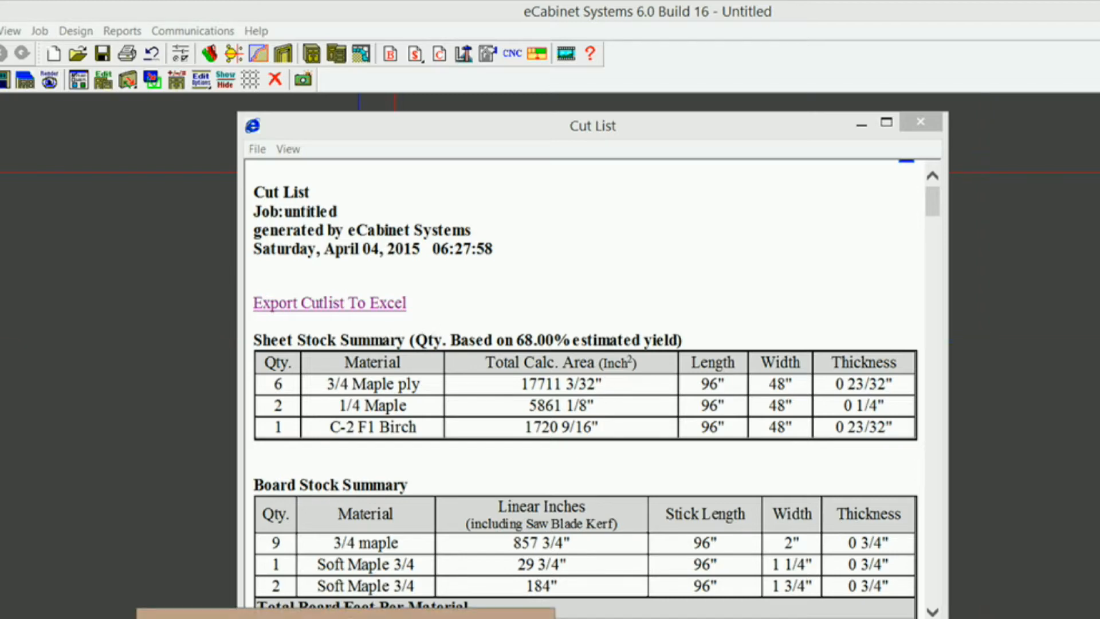
# - Export the cut list to Excel, open the downloaded workbook immediately and maximize its window
pyautogui.click(329, 303)
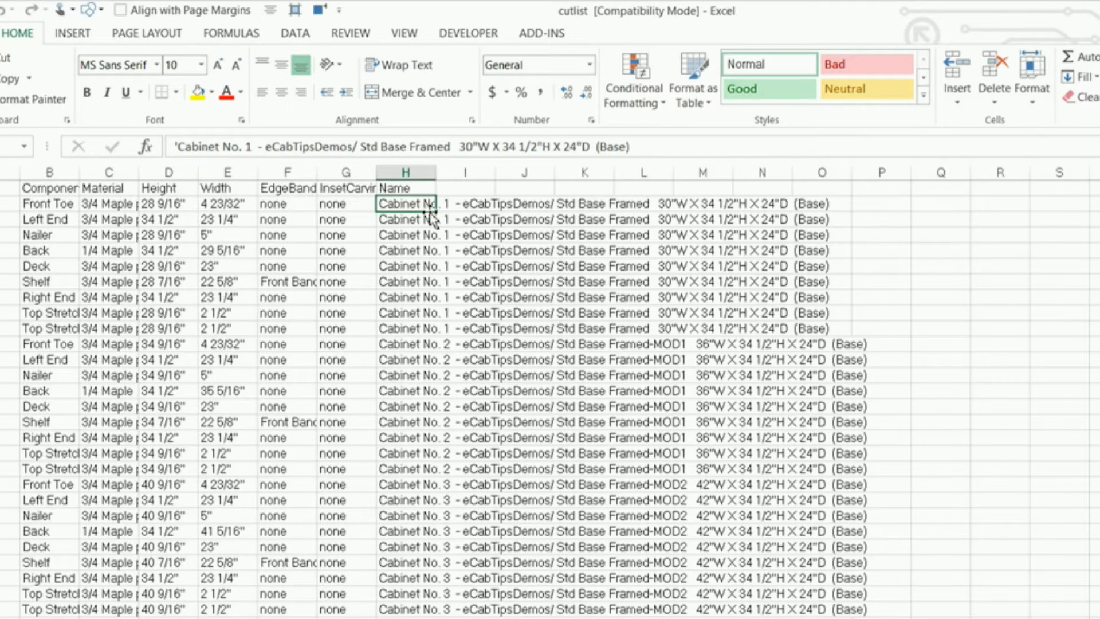
pyautogui.moveTo(174, 213)
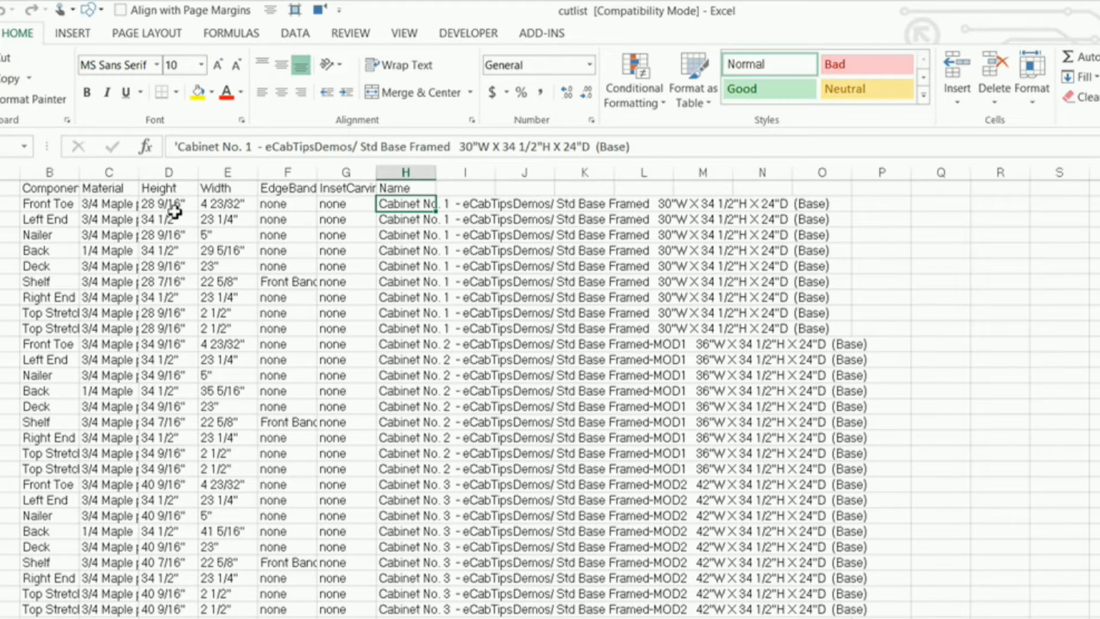
pyautogui.moveTo(195, 213)
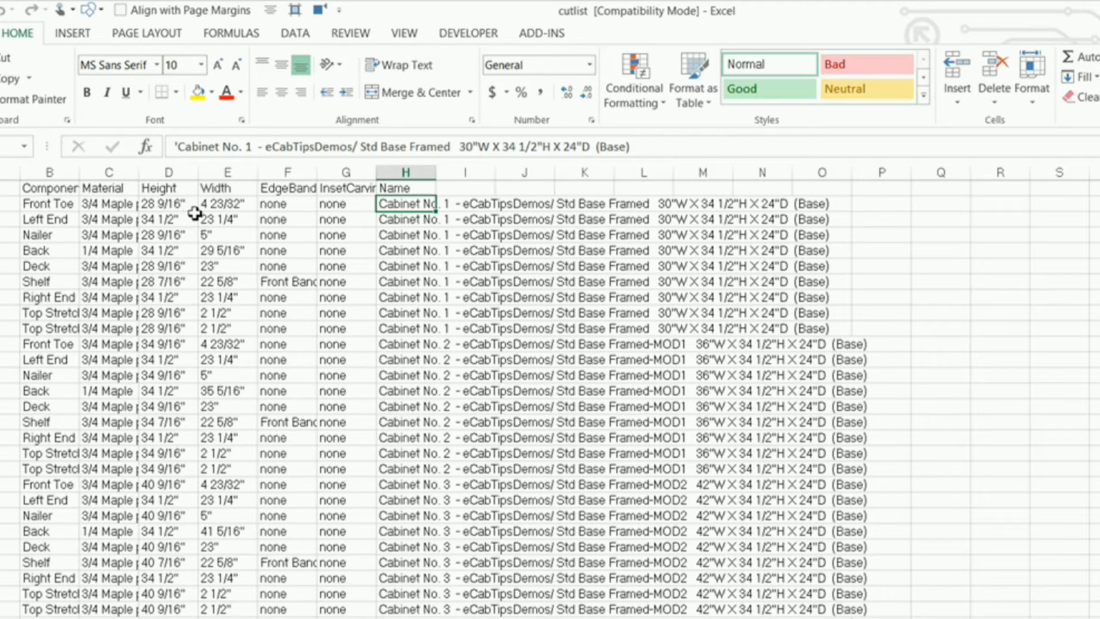
pyautogui.moveTo(196, 228)
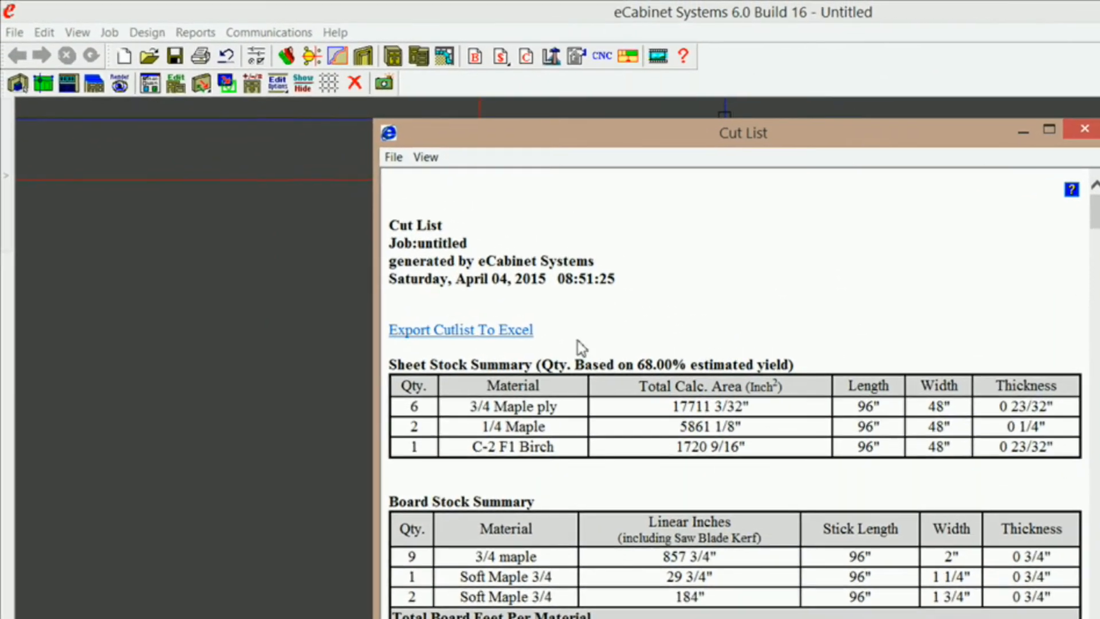
pyautogui.moveTo(457, 343)
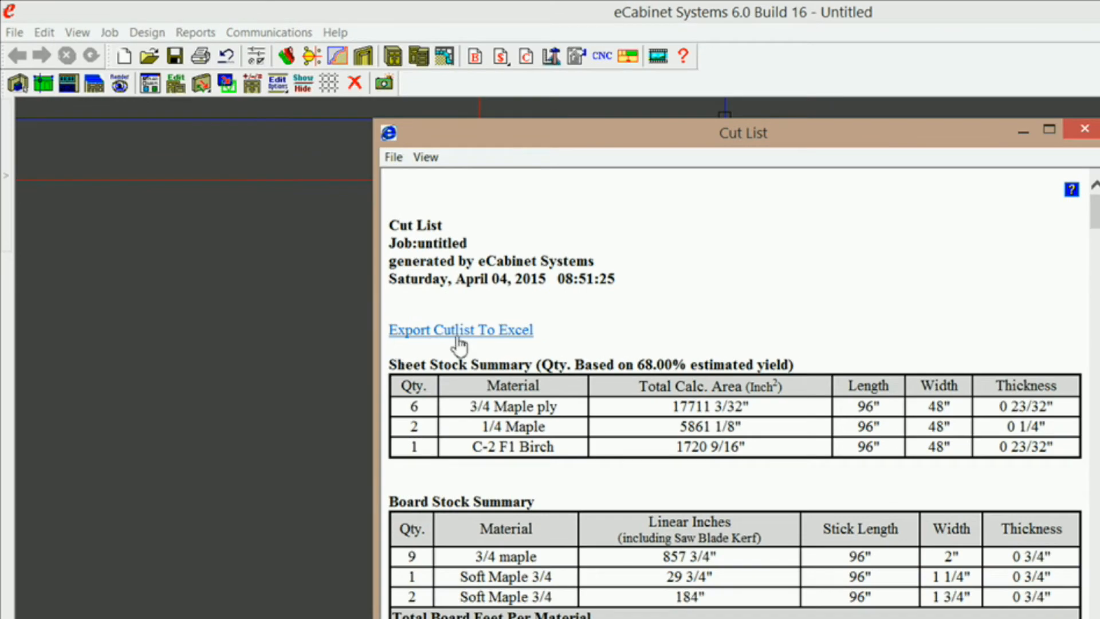
pyautogui.click(461, 330)
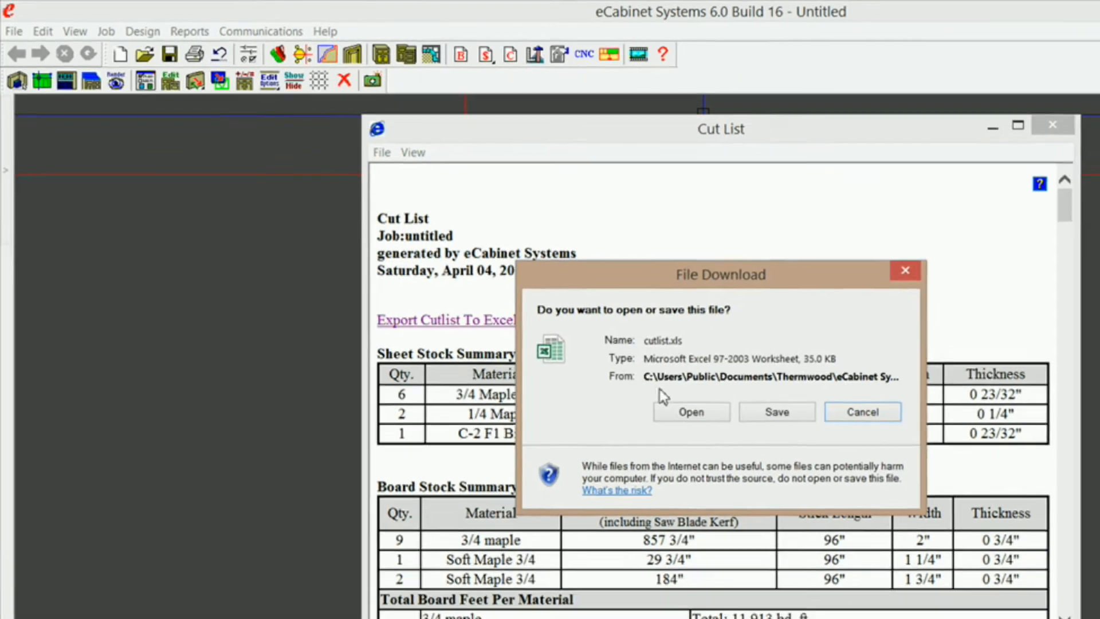
pyautogui.click(862, 411)
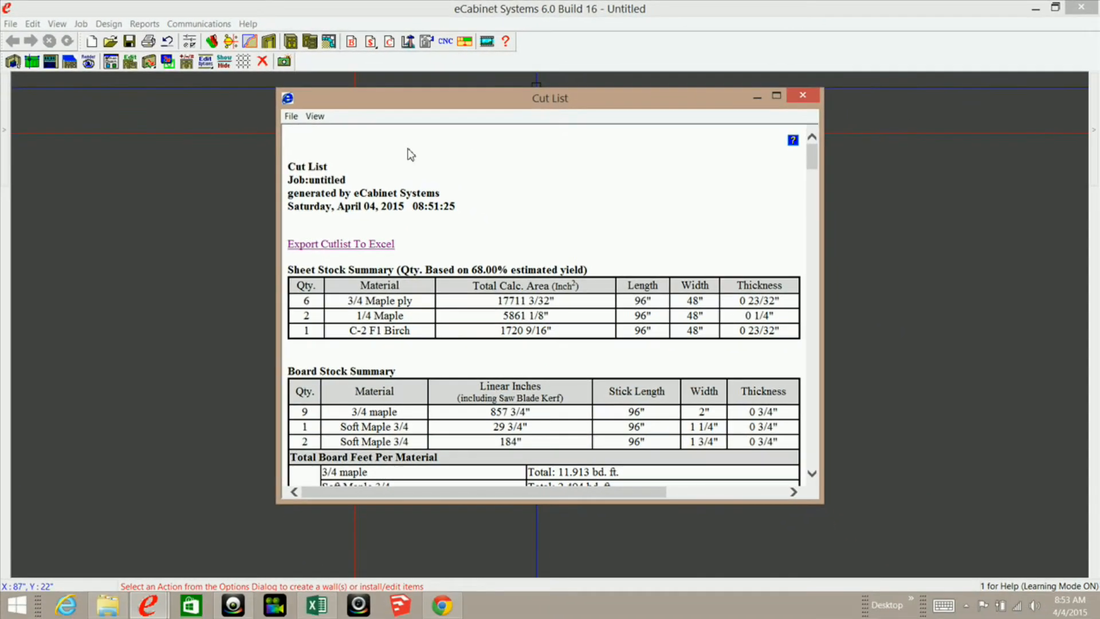
pyautogui.click(340, 243)
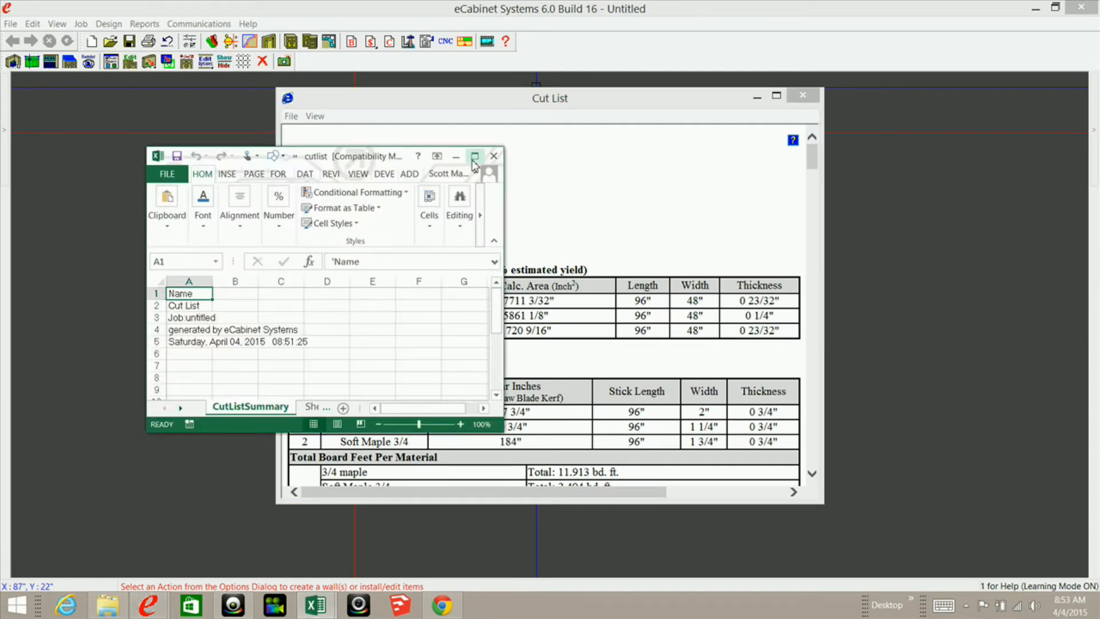
pyautogui.click(474, 156)
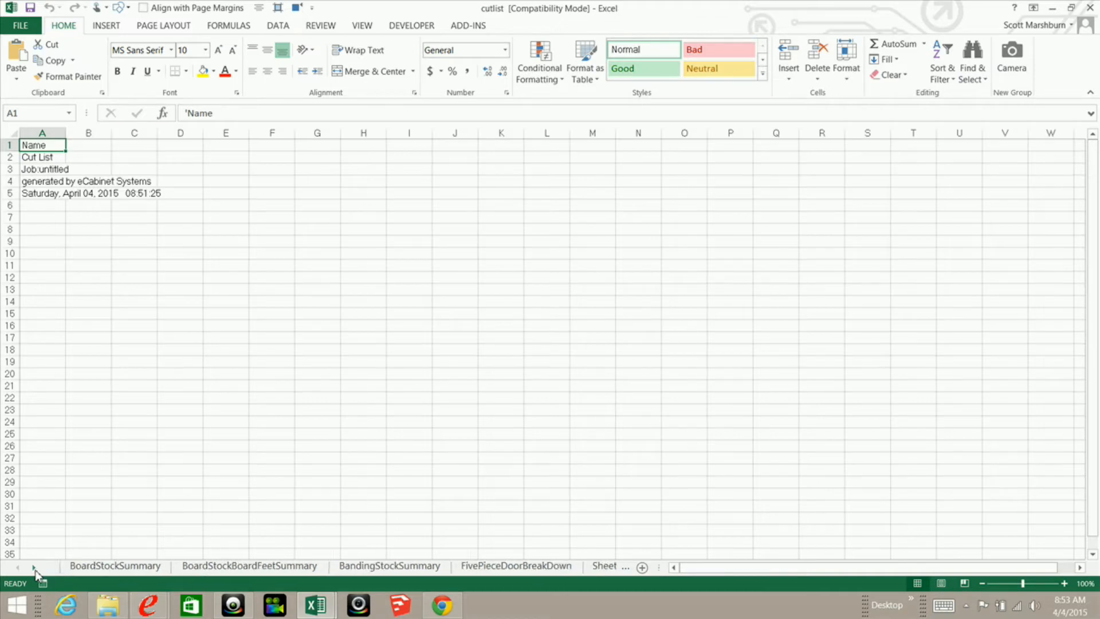
# - Show the parts sheet and select the whole Name column (H)
pyautogui.click(373, 566)
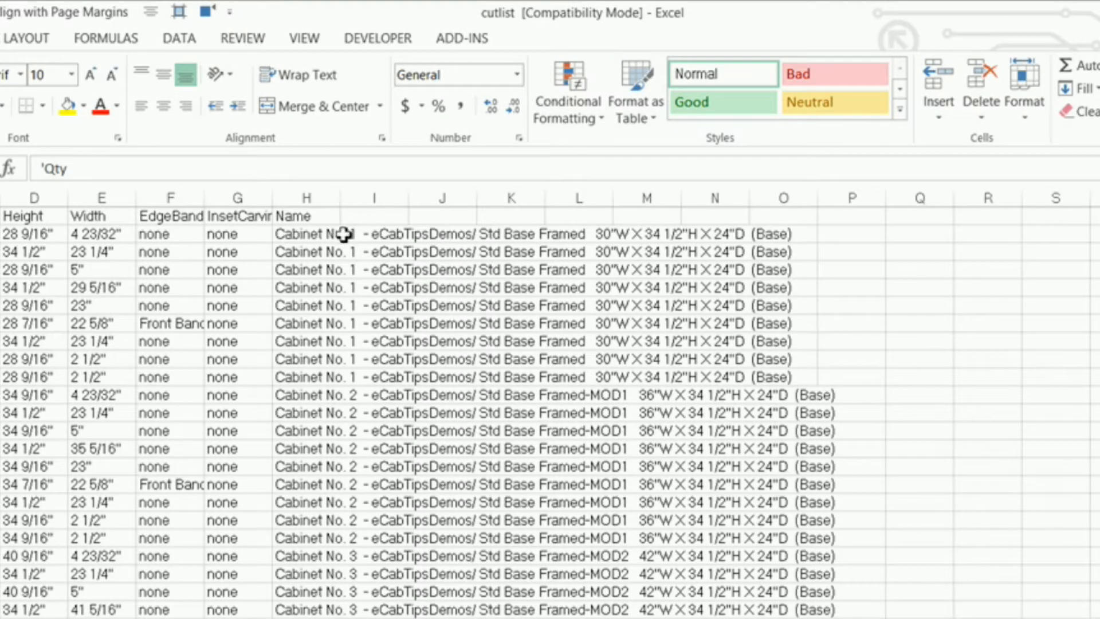
pyautogui.moveTo(362, 246)
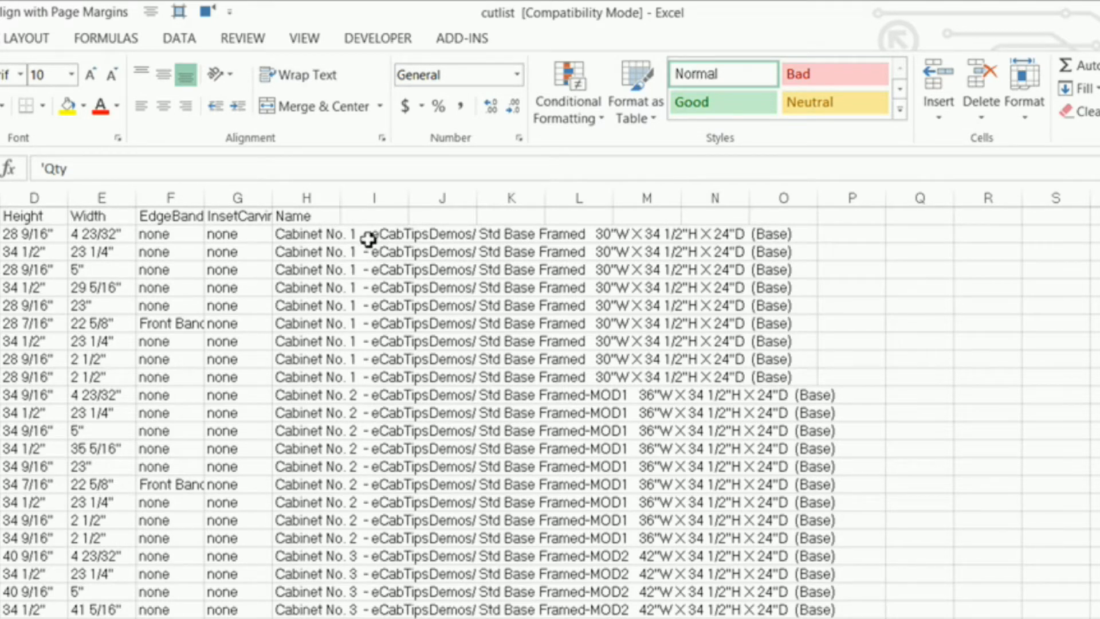
pyautogui.click(304, 197)
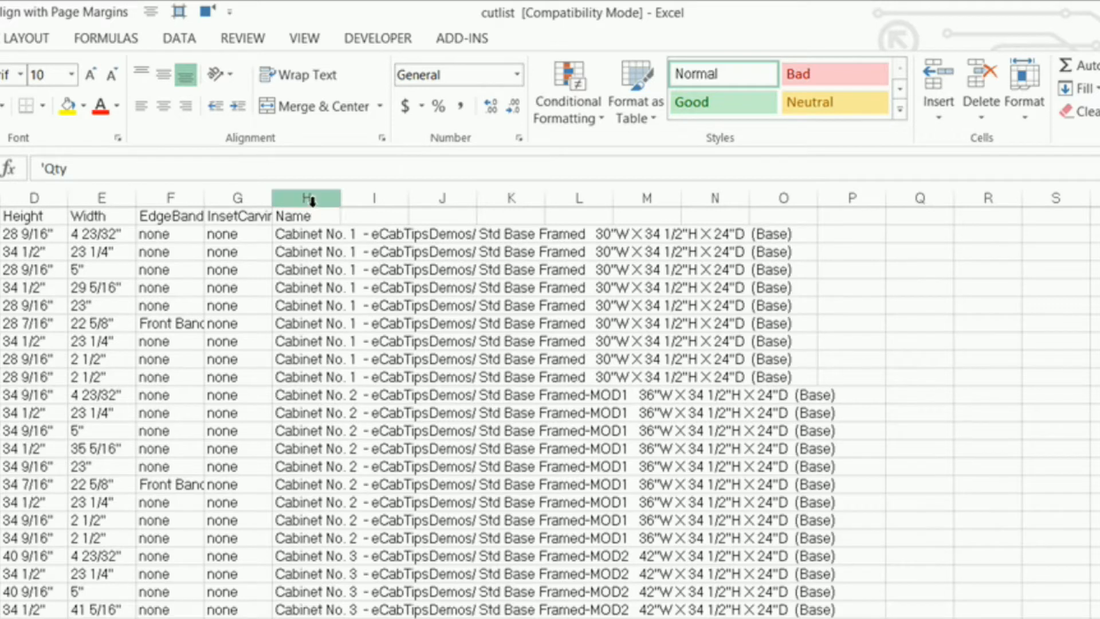
pyautogui.click(304, 197)
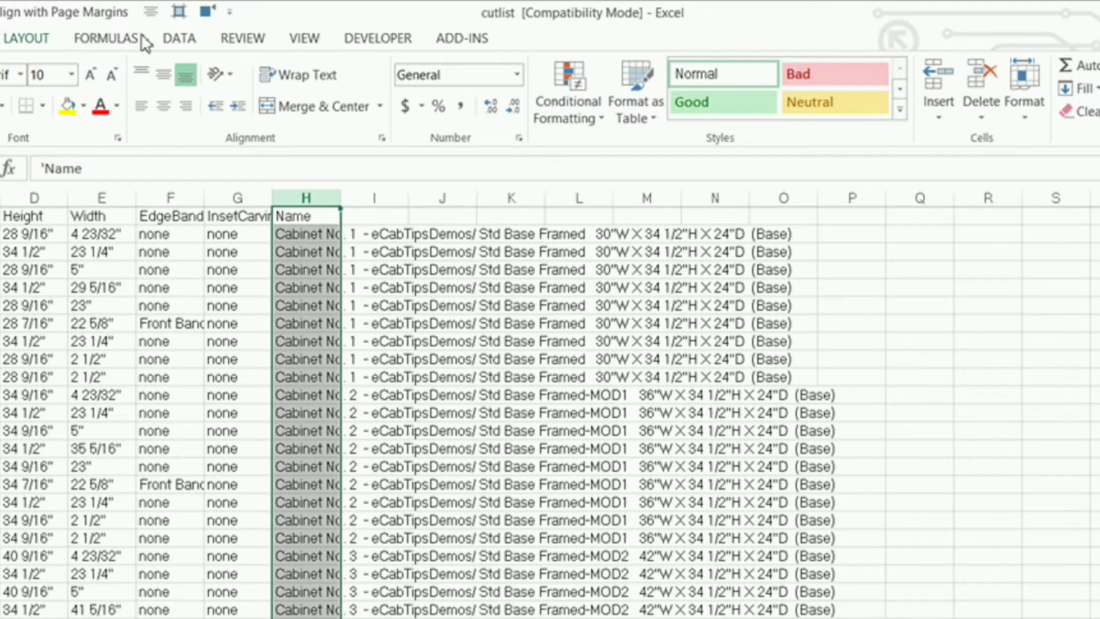
# - Start Text to Columns on the Name column using delimited splitting
pyautogui.click(178, 37)
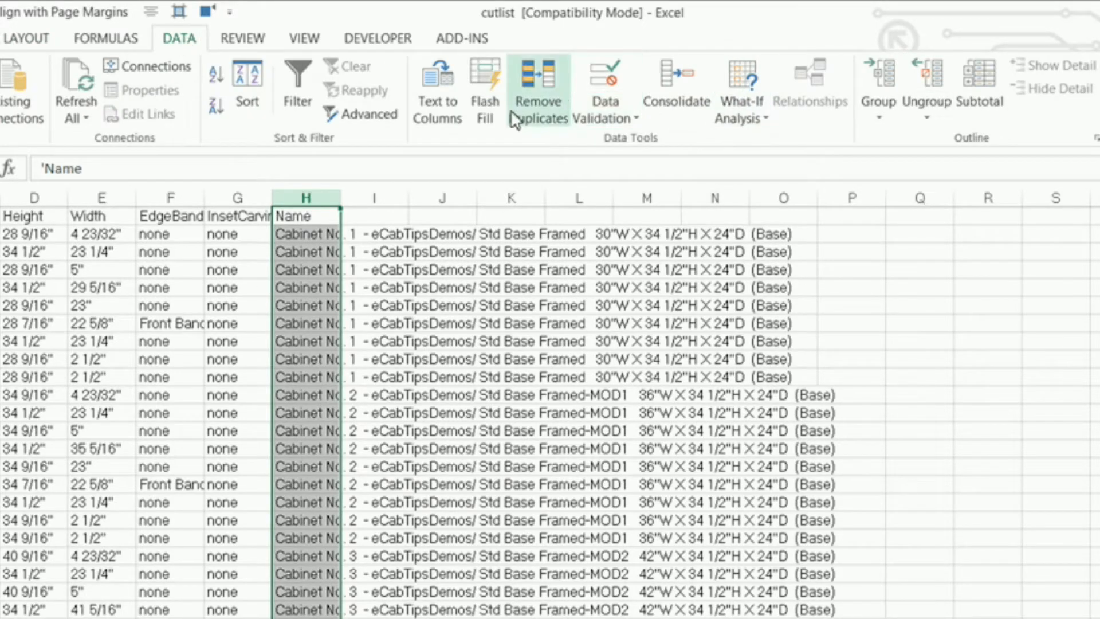
pyautogui.click(437, 90)
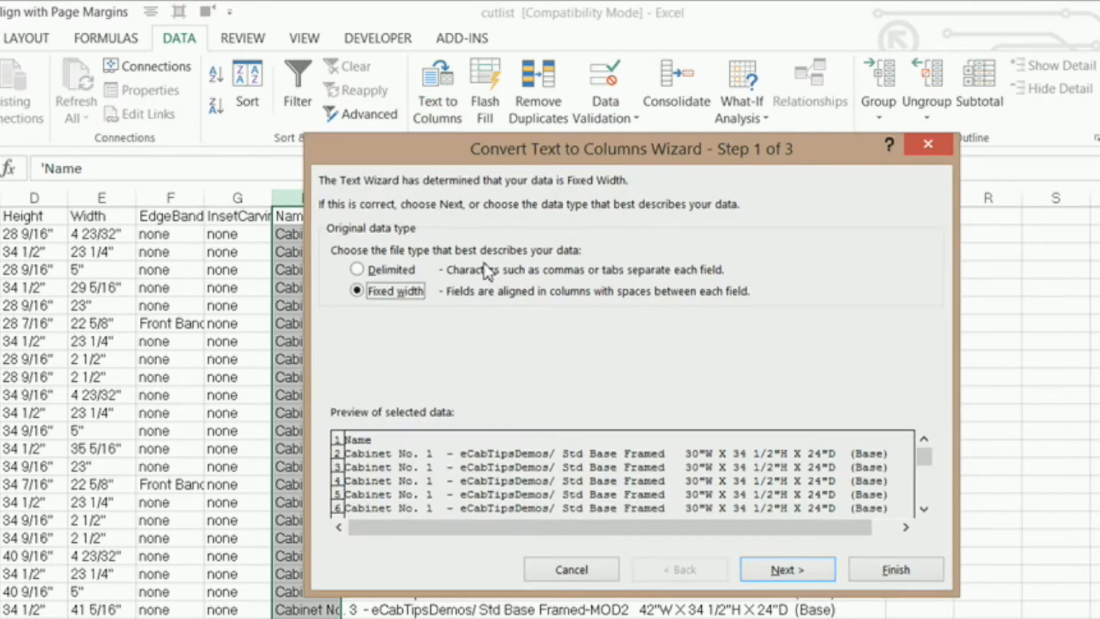
pyautogui.click(358, 268)
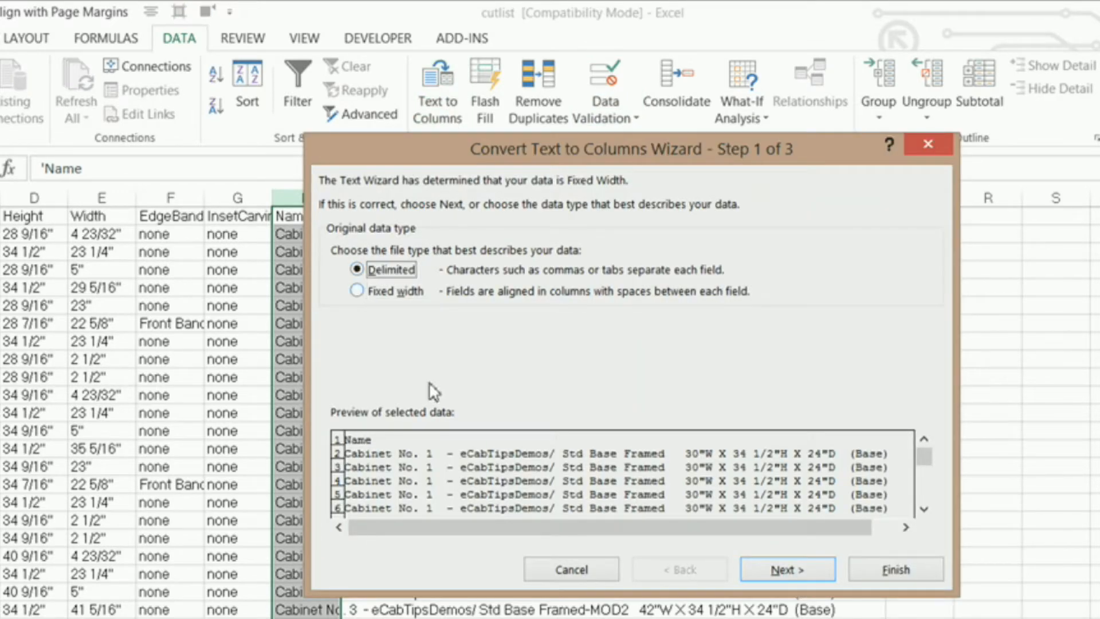
pyautogui.click(787, 569)
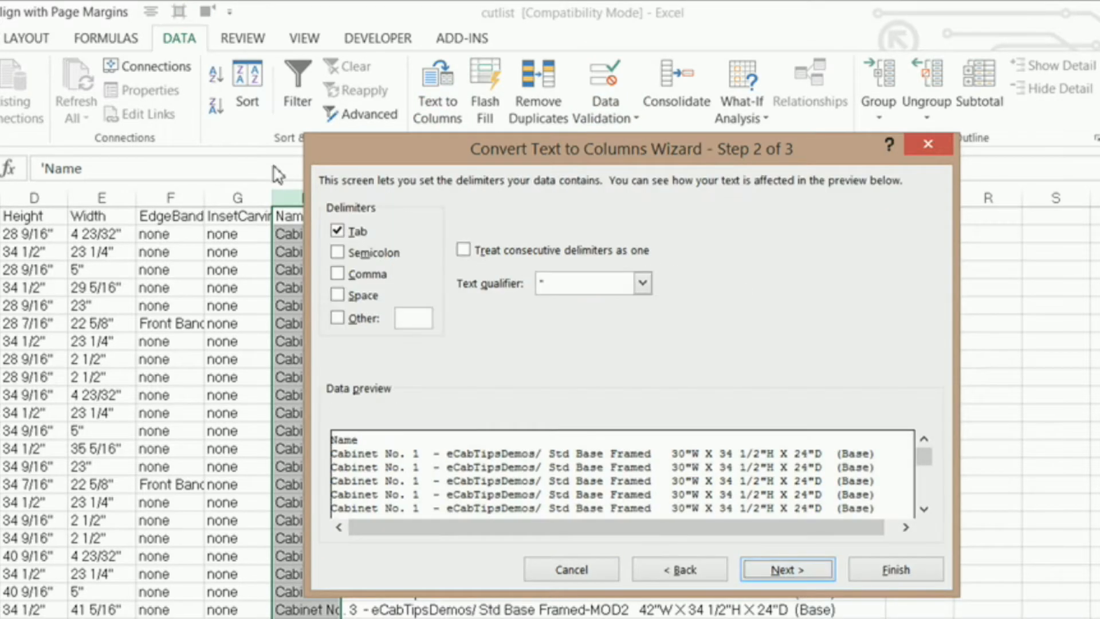
# - Use only a hyphen '-' as the delimiter and continue to the column format step
pyautogui.click(336, 231)
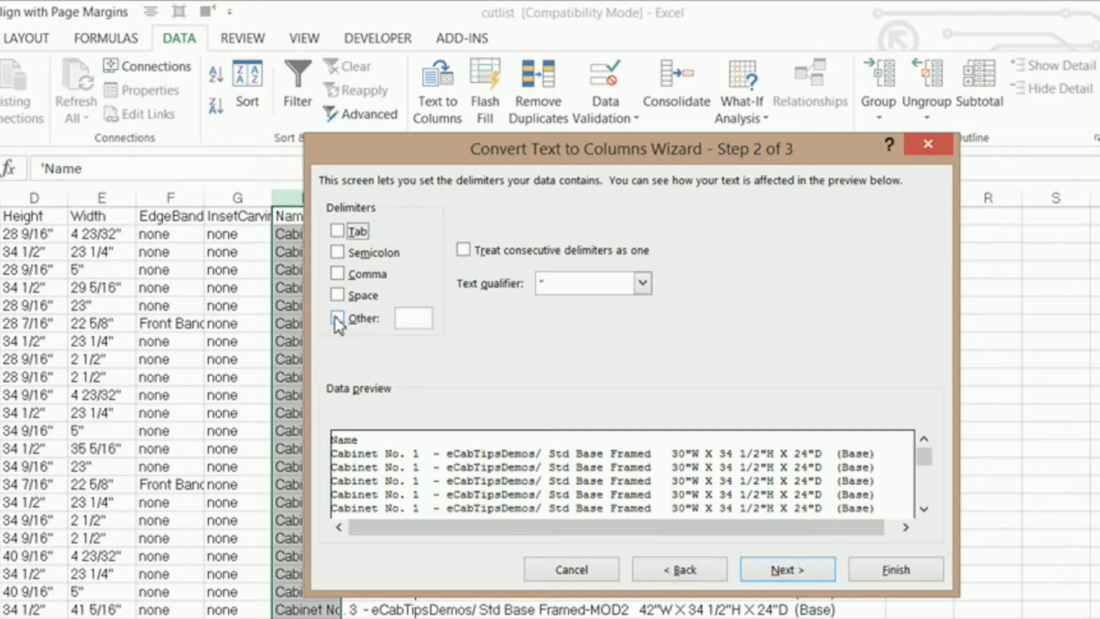
pyautogui.click(337, 317)
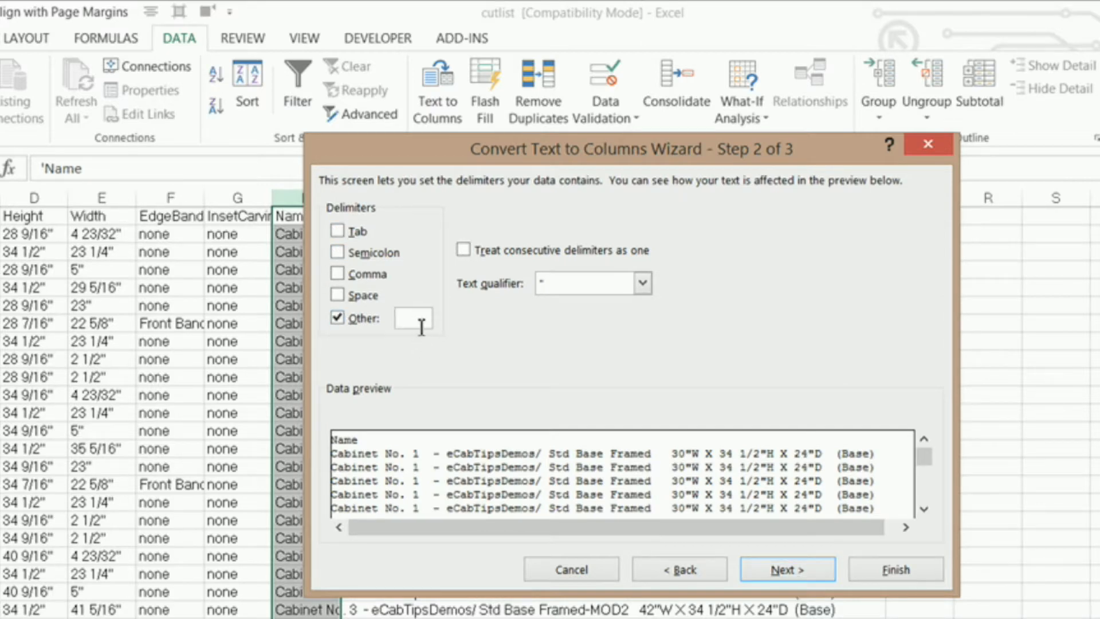
pyautogui.write('-')
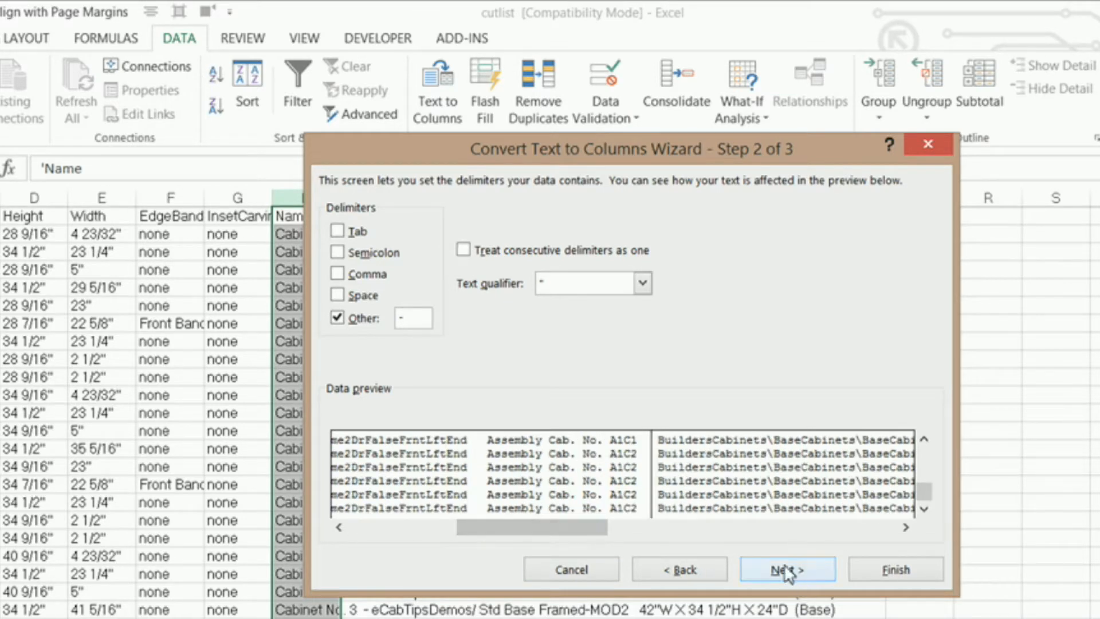
pyautogui.click(786, 569)
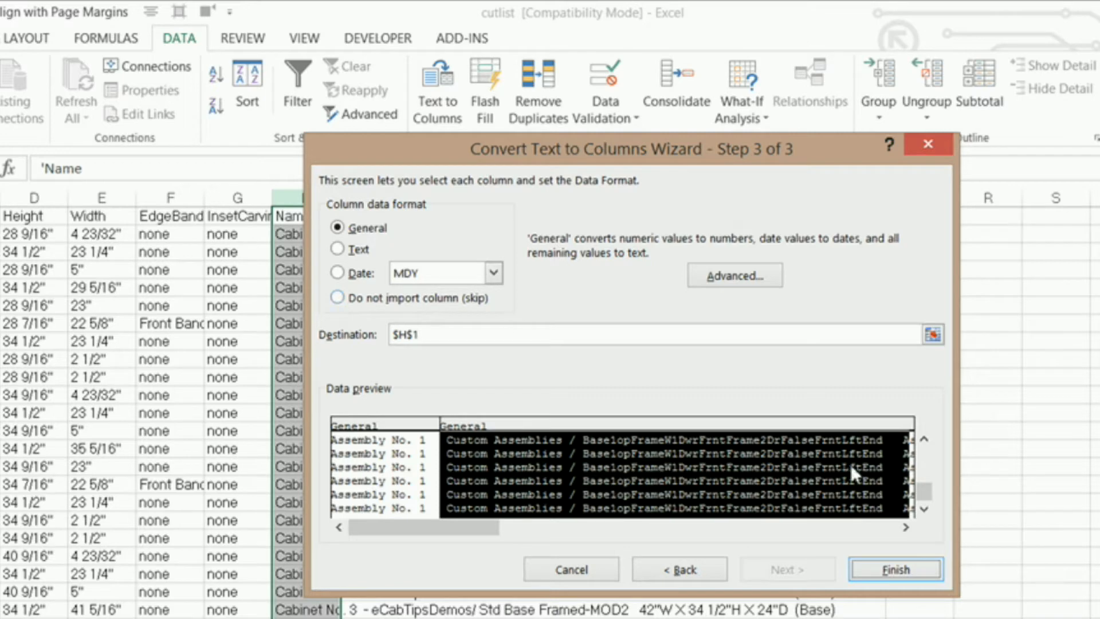
pyautogui.moveTo(440, 527)
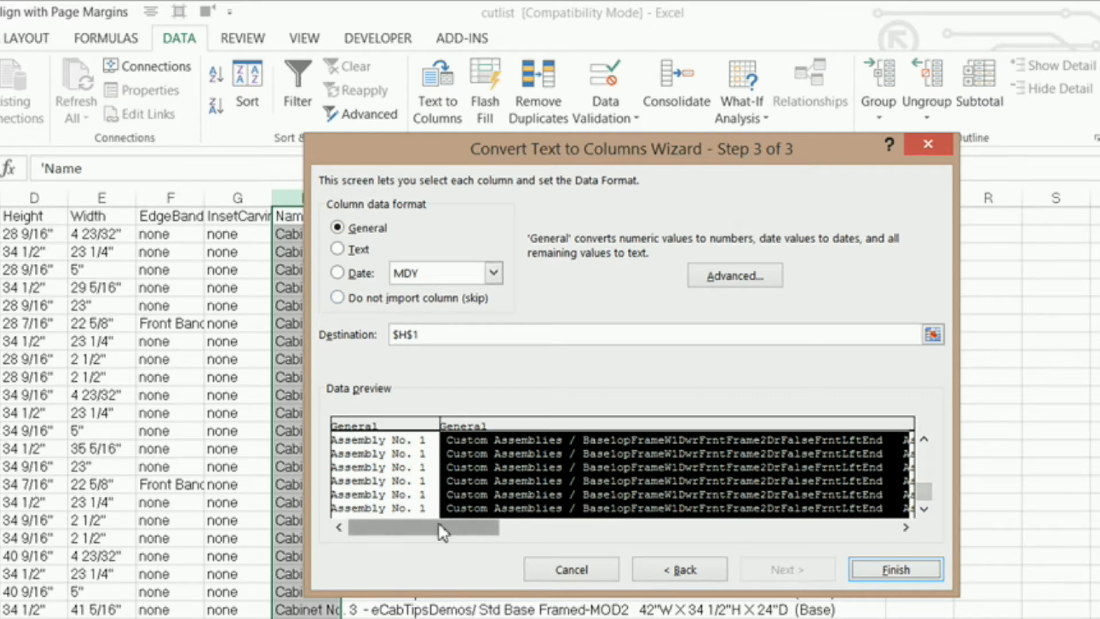
pyautogui.moveTo(459, 431)
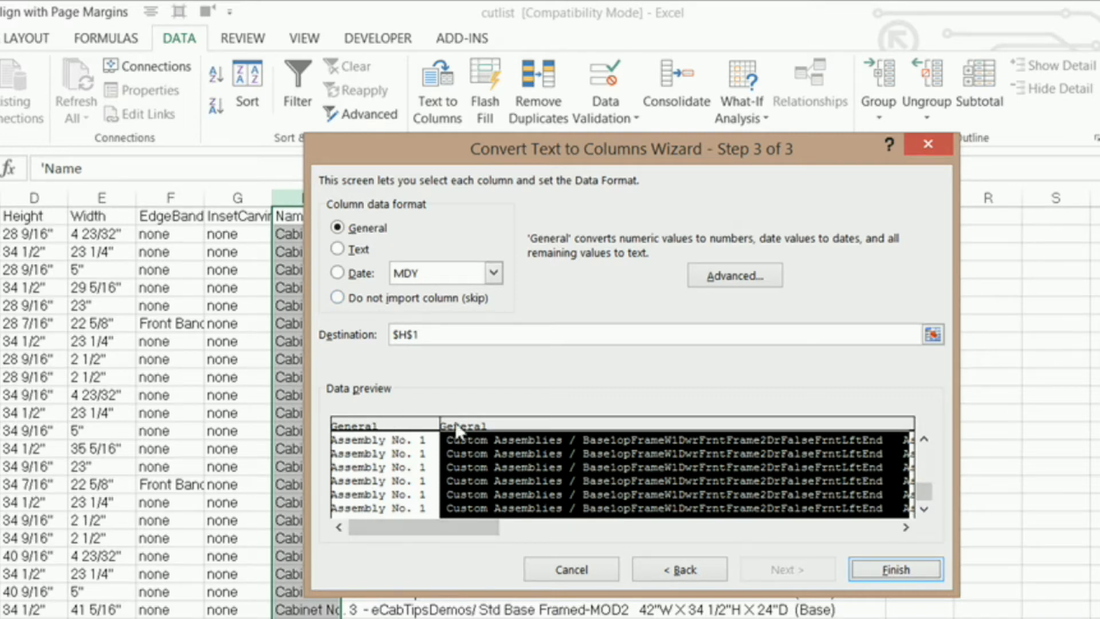
pyautogui.moveTo(457, 436)
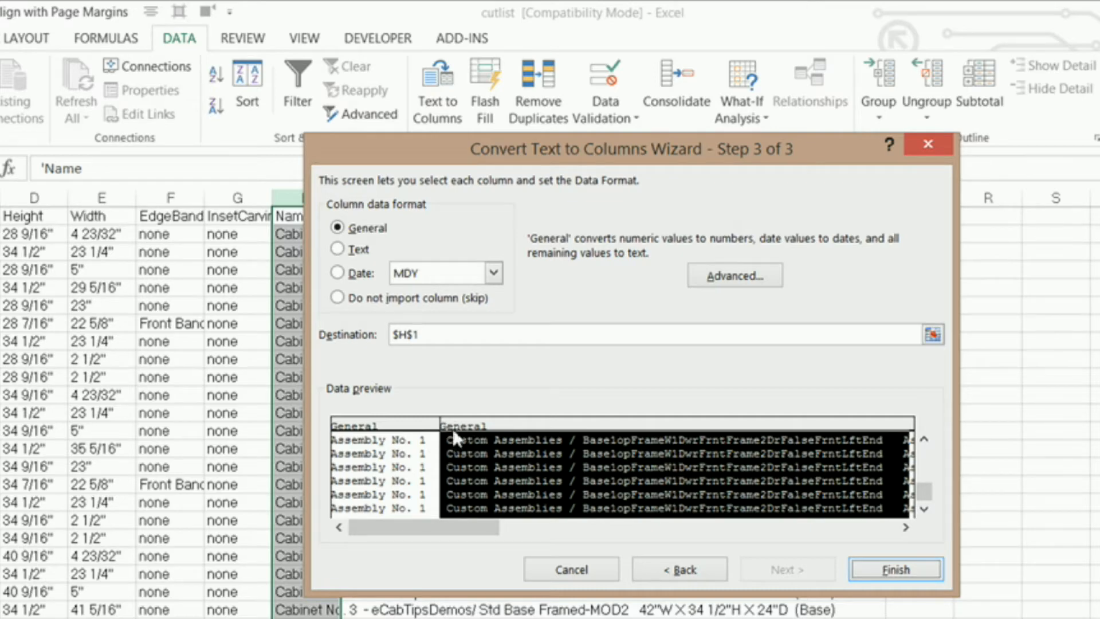
pyautogui.moveTo(905, 577)
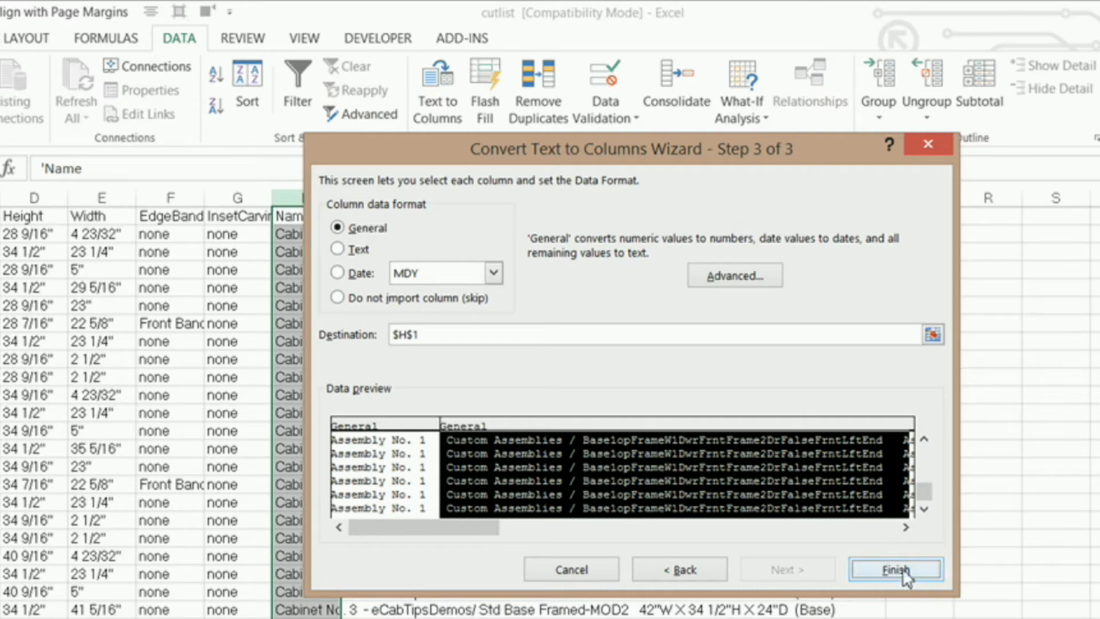
# - Finish the split and select the leftover description columns after Name for deletion
pyautogui.click(895, 569)
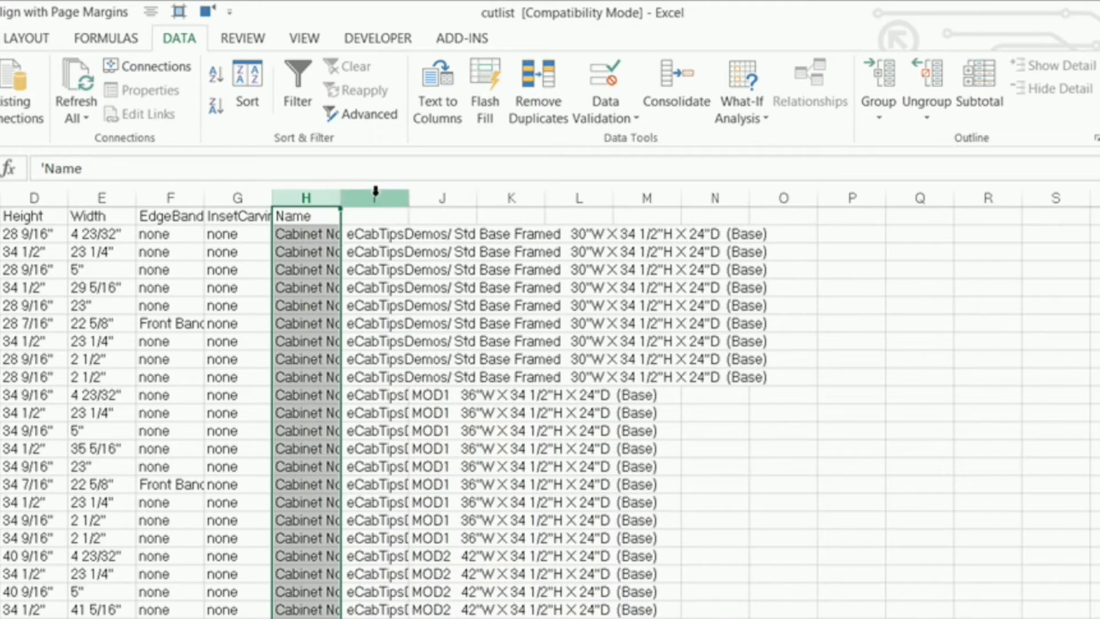
pyautogui.click(373, 197)
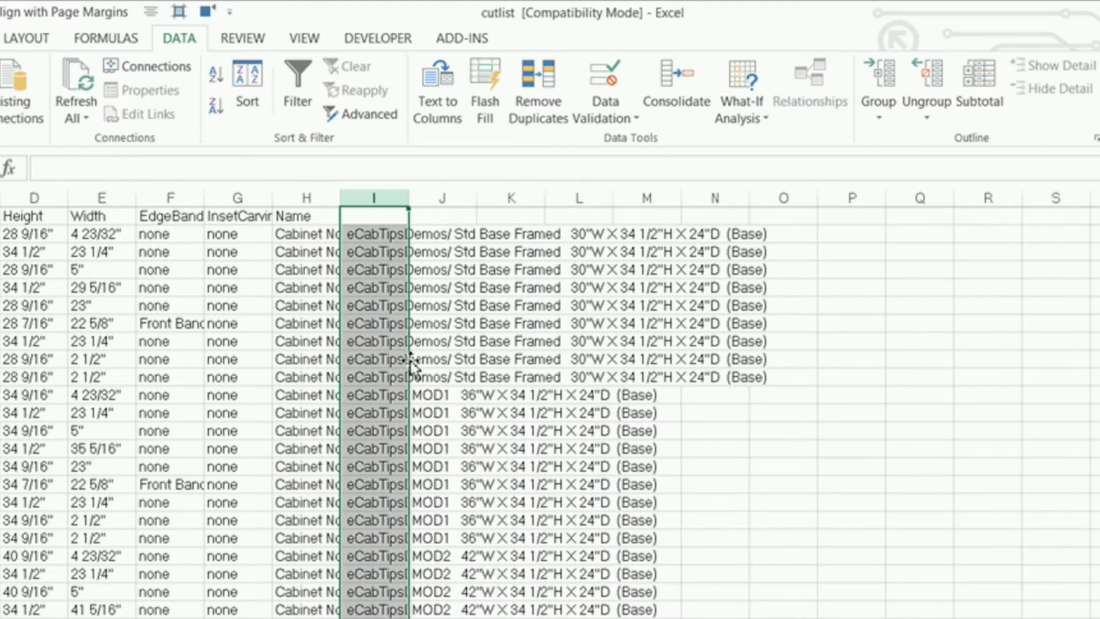
pyautogui.moveTo(417, 379)
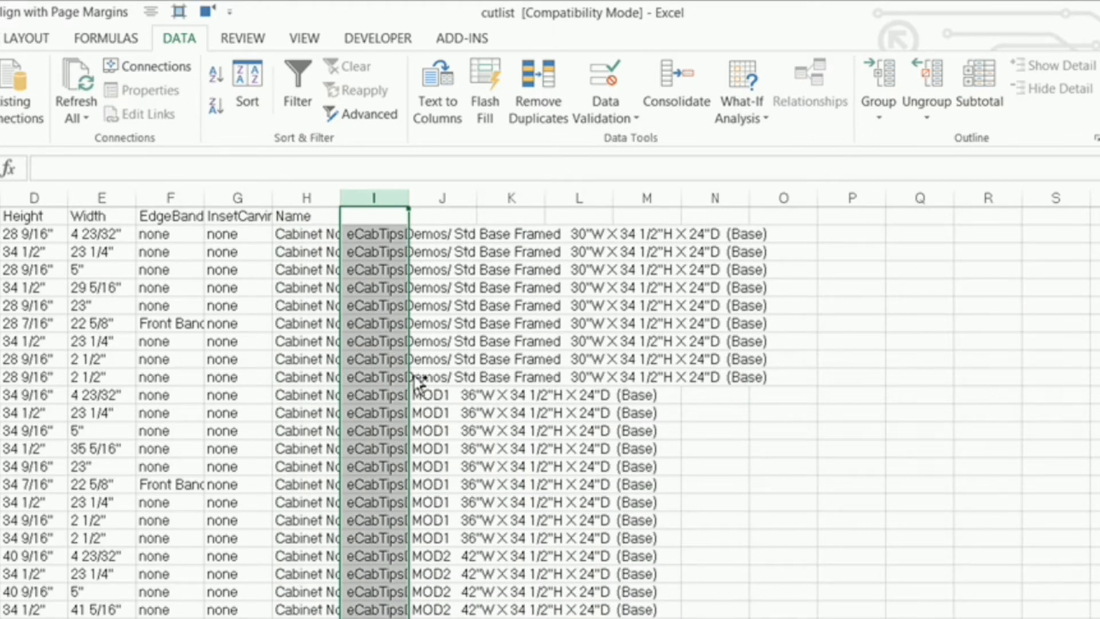
pyautogui.hscroll(-3)
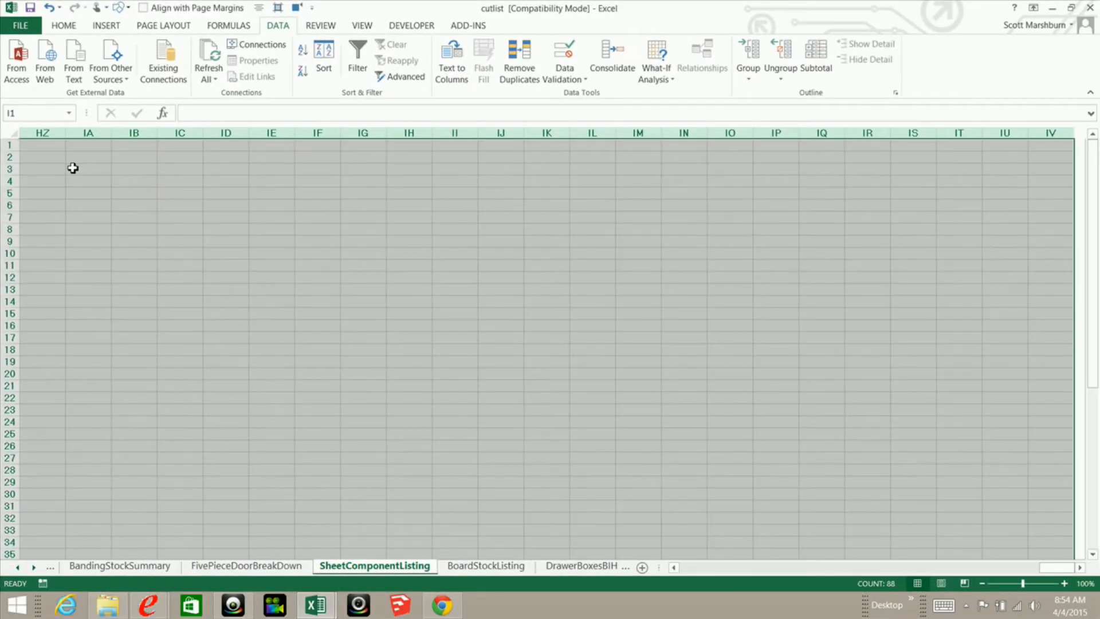
pyautogui.hscroll(-3)
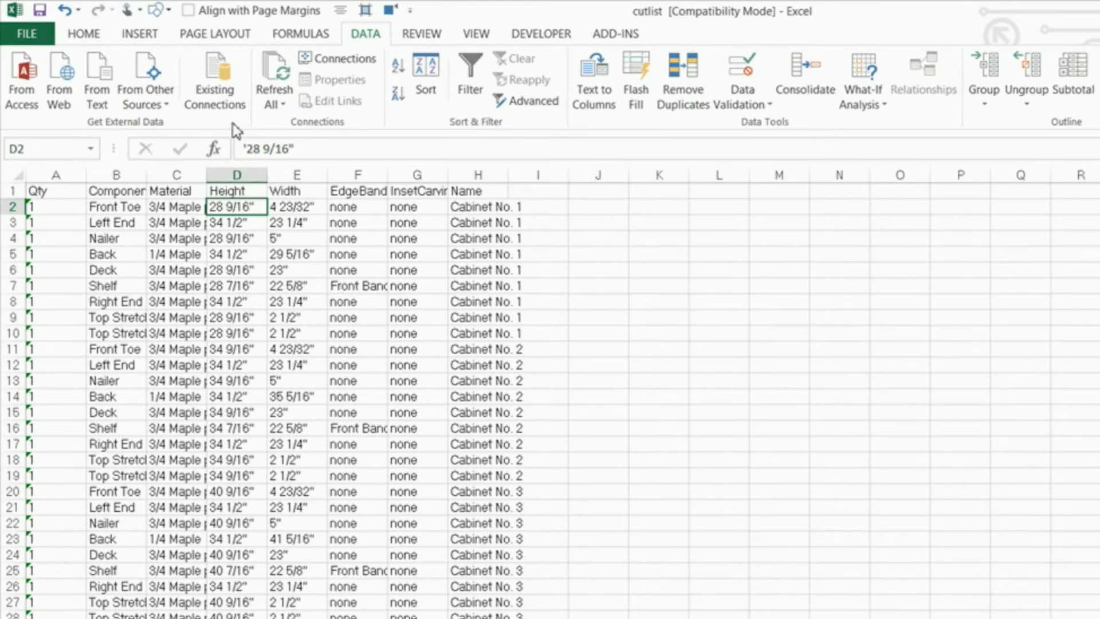
pyautogui.moveTo(84, 33)
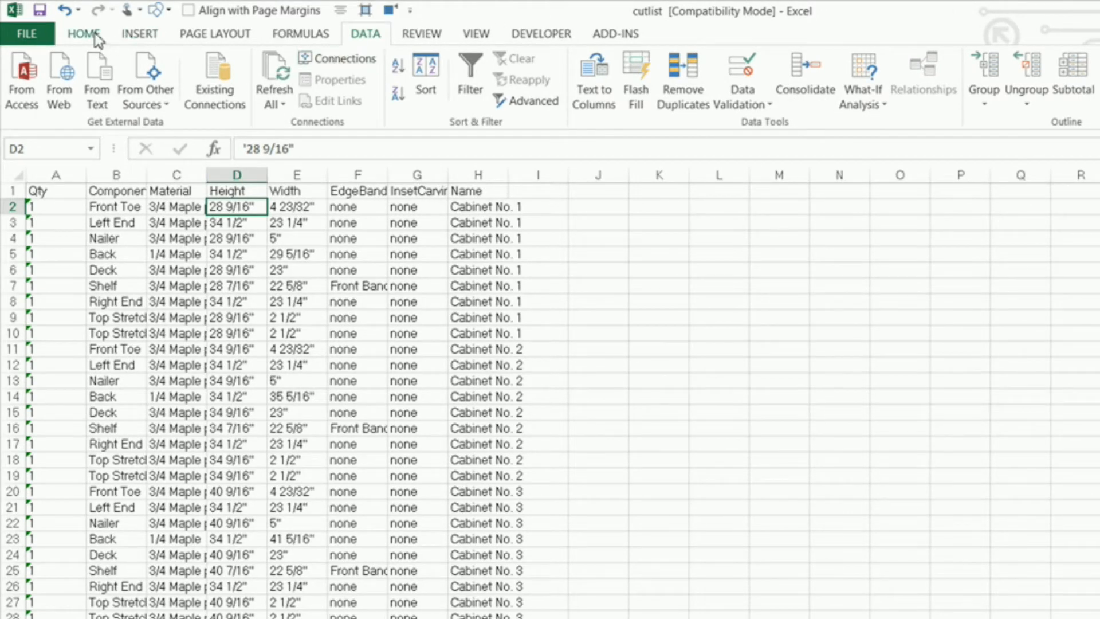
# - Replace every inch mark (") with nothing across the sheet, confirming the 110 replacements
pyautogui.click(83, 33)
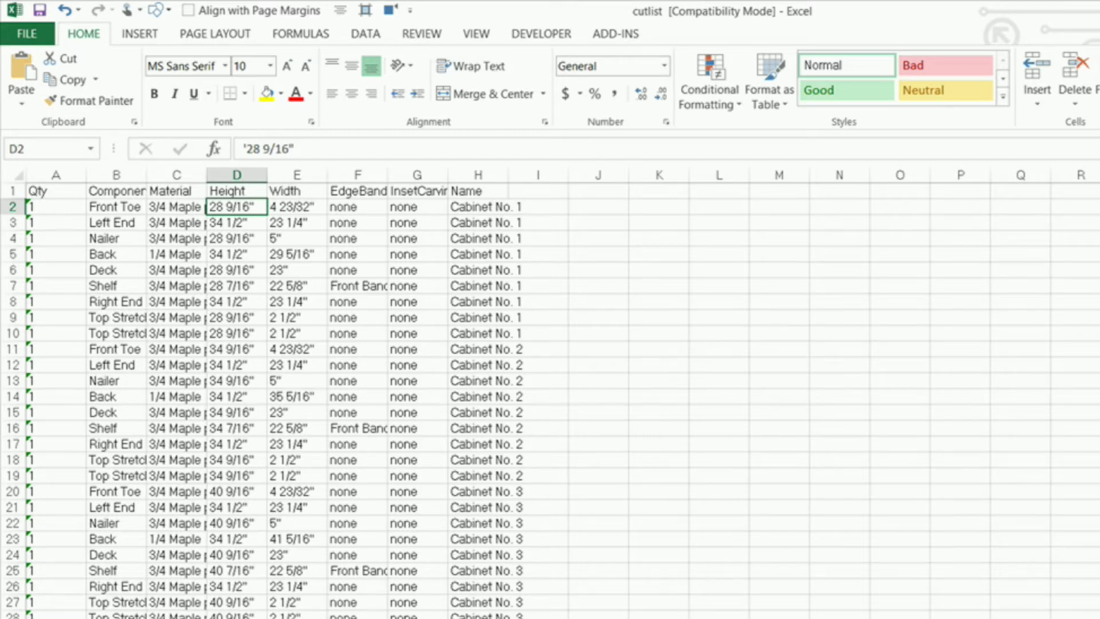
pyautogui.press('ctrl+h')
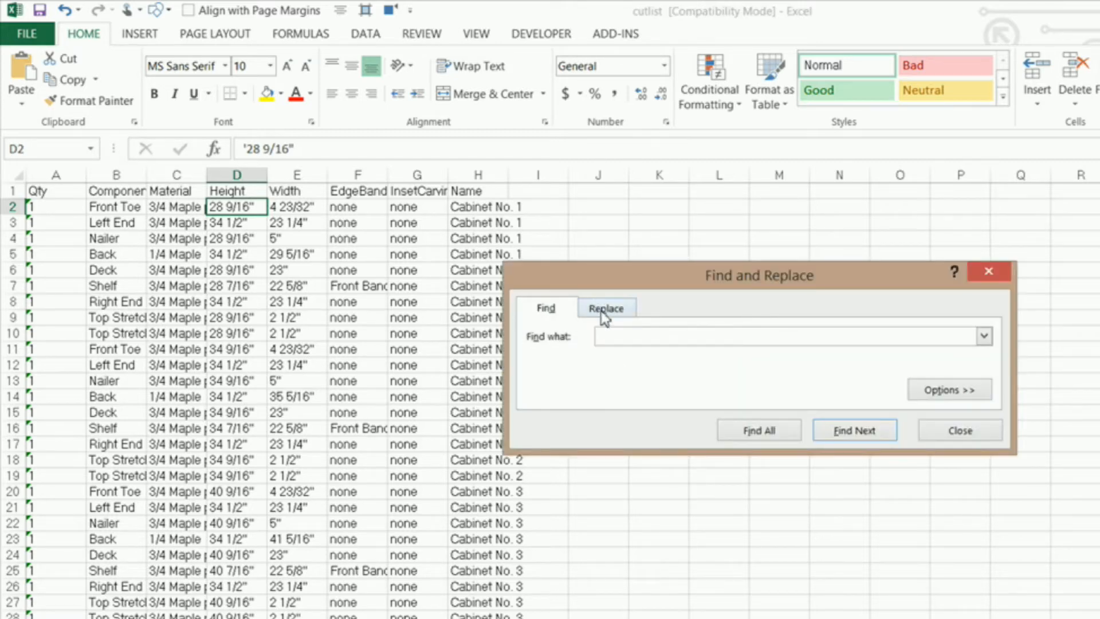
pyautogui.click(606, 307)
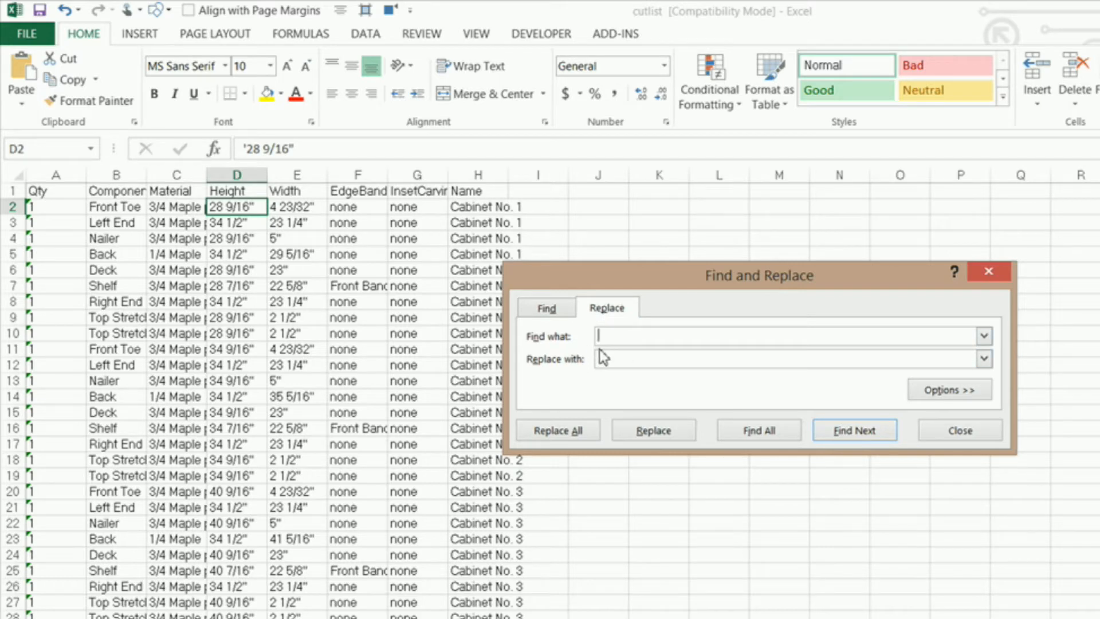
pyautogui.write('1')
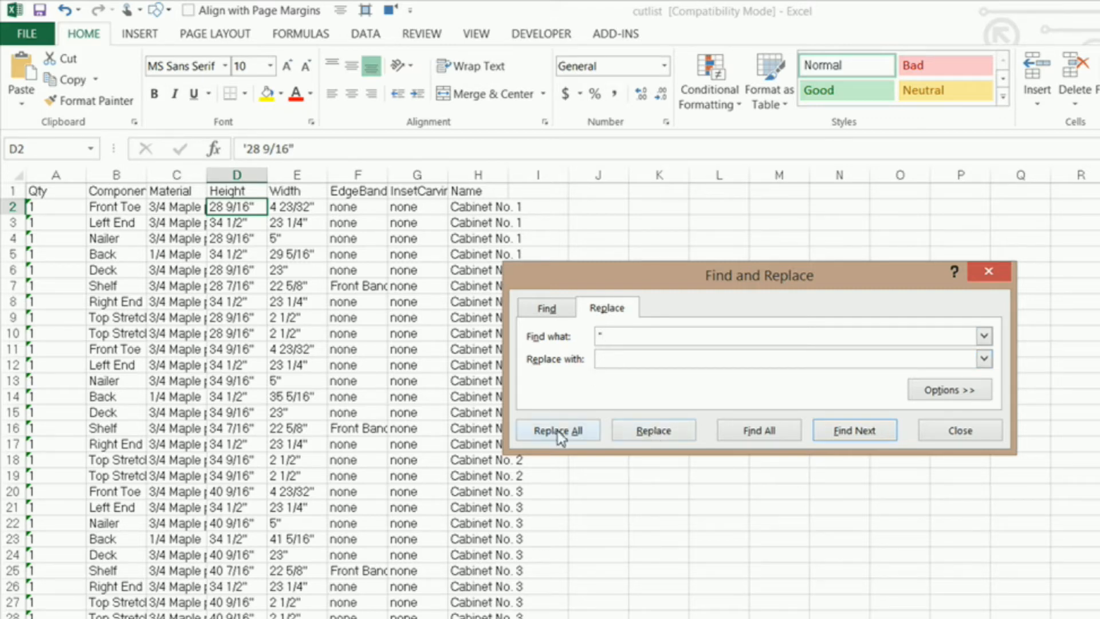
pyautogui.click(557, 430)
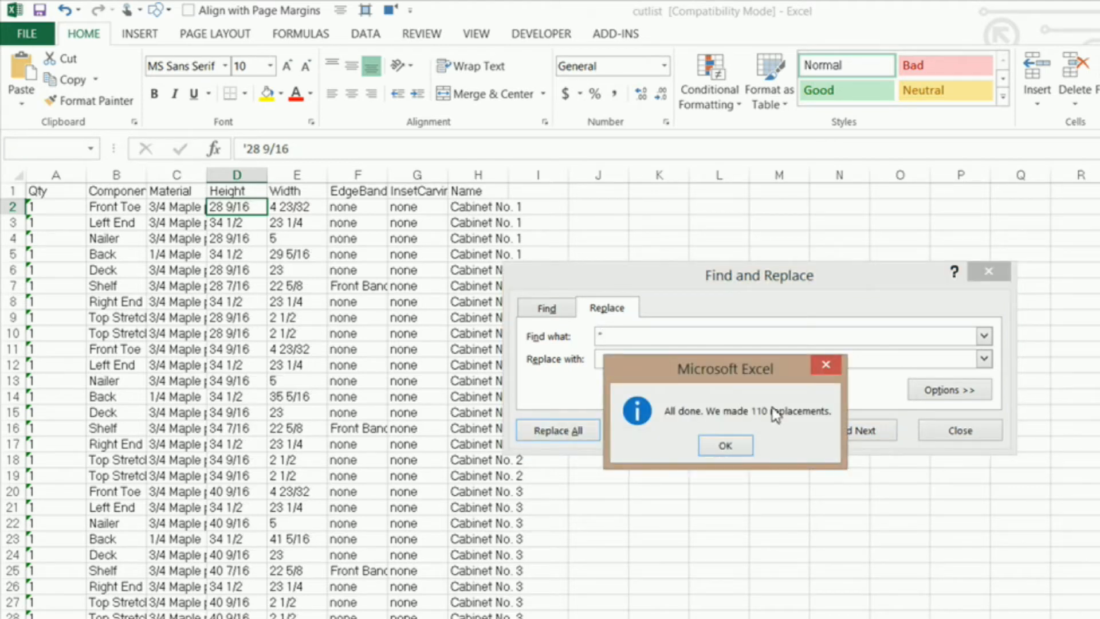
pyautogui.moveTo(770, 430)
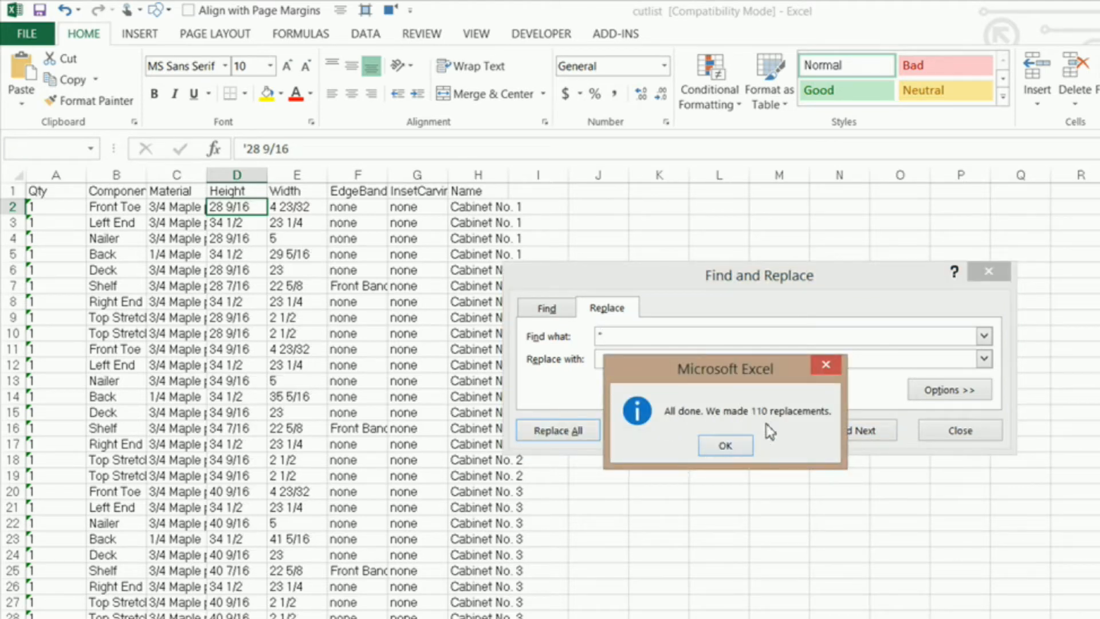
pyautogui.click(724, 446)
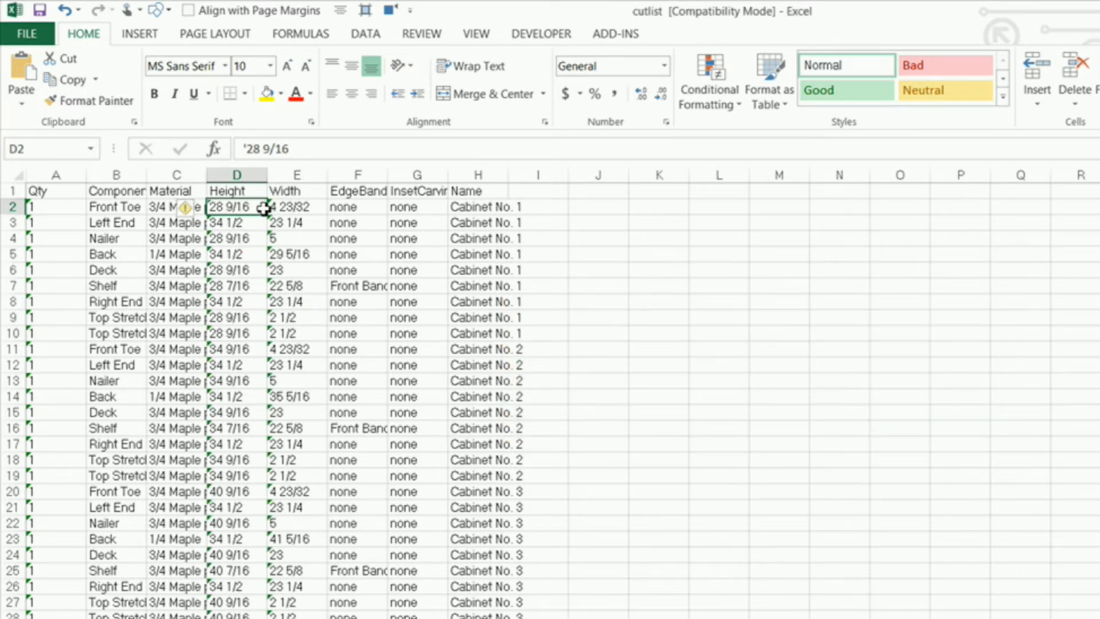
pyautogui.moveTo(272, 209)
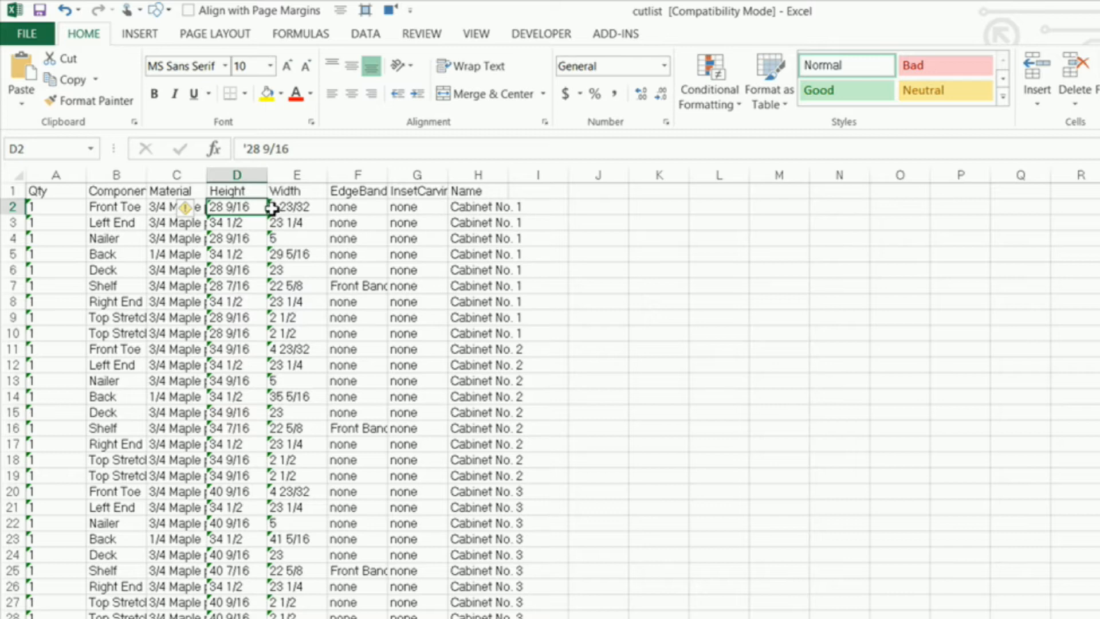
pyautogui.moveTo(189, 225)
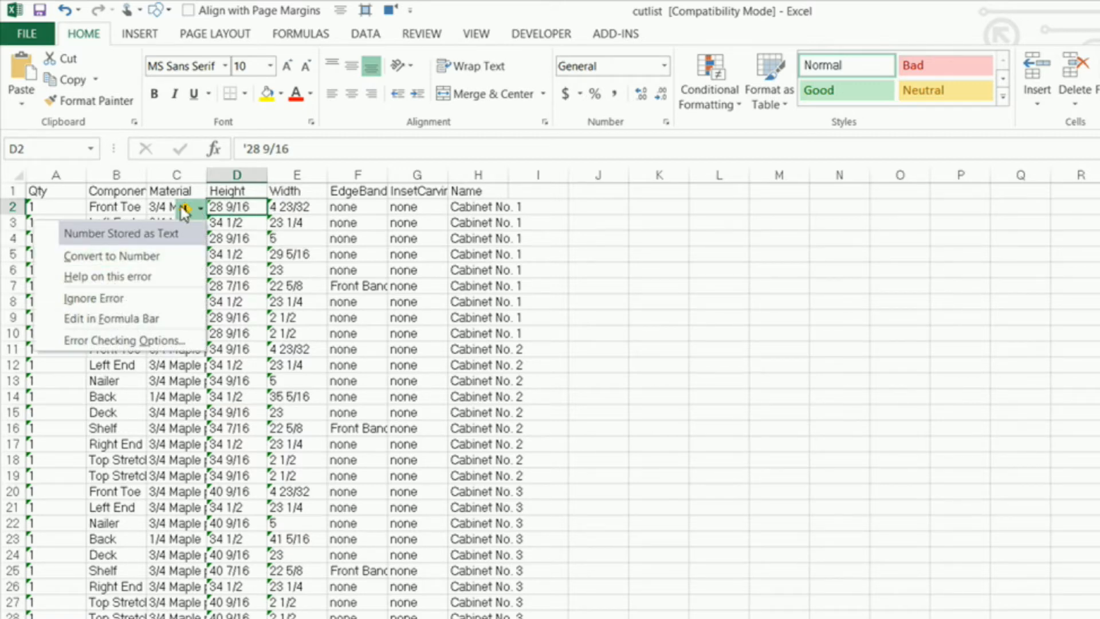
pyautogui.moveTo(449, 247)
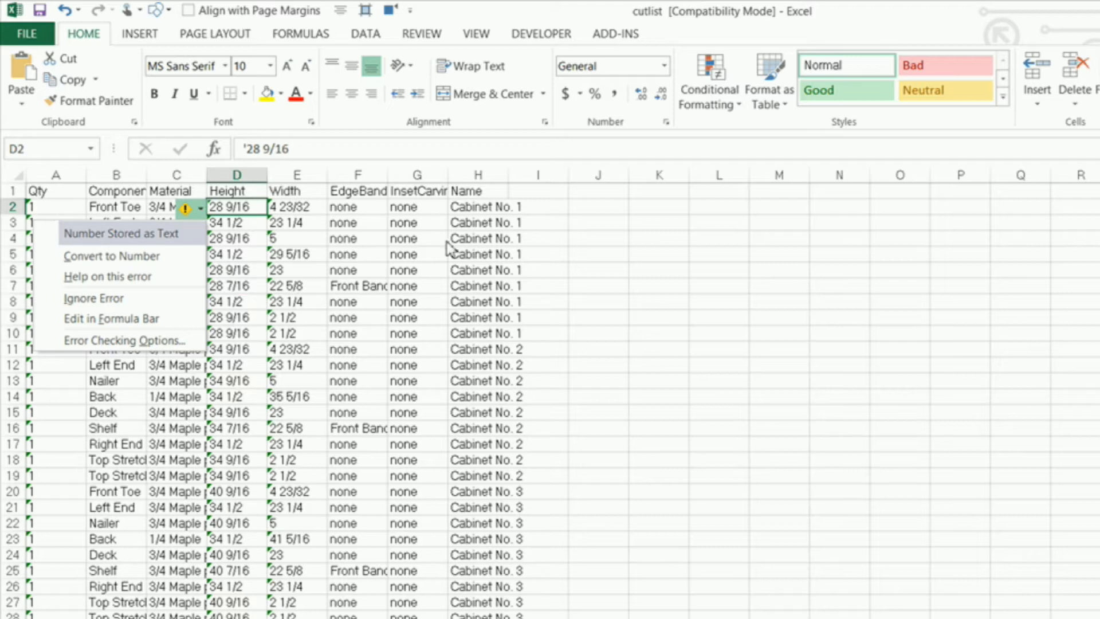
pyautogui.moveTo(231, 204)
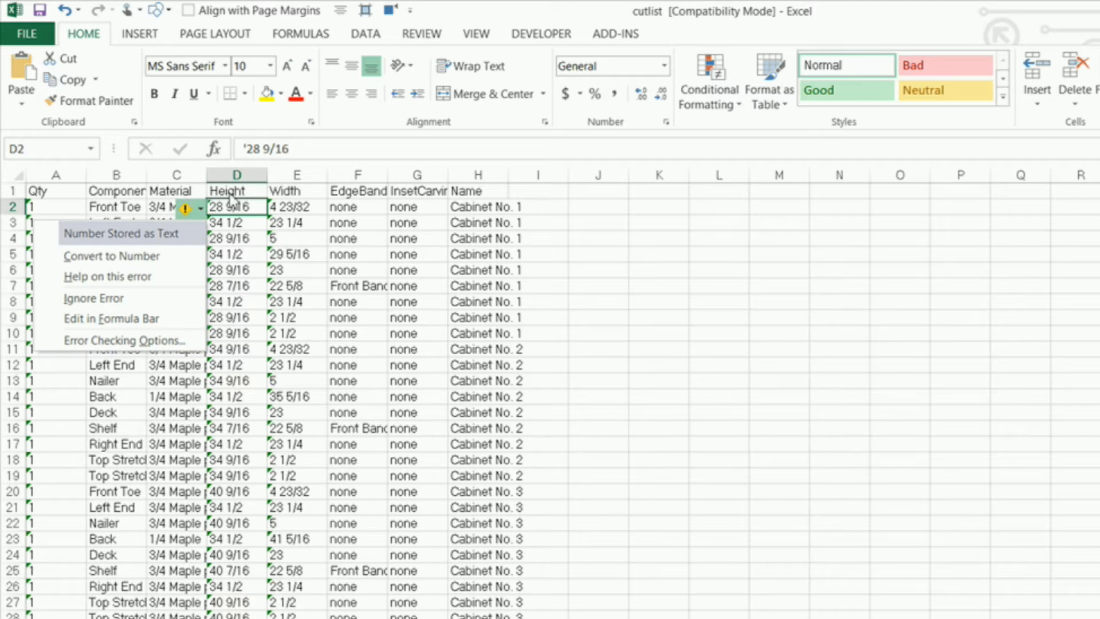
pyautogui.moveTo(300, 213)
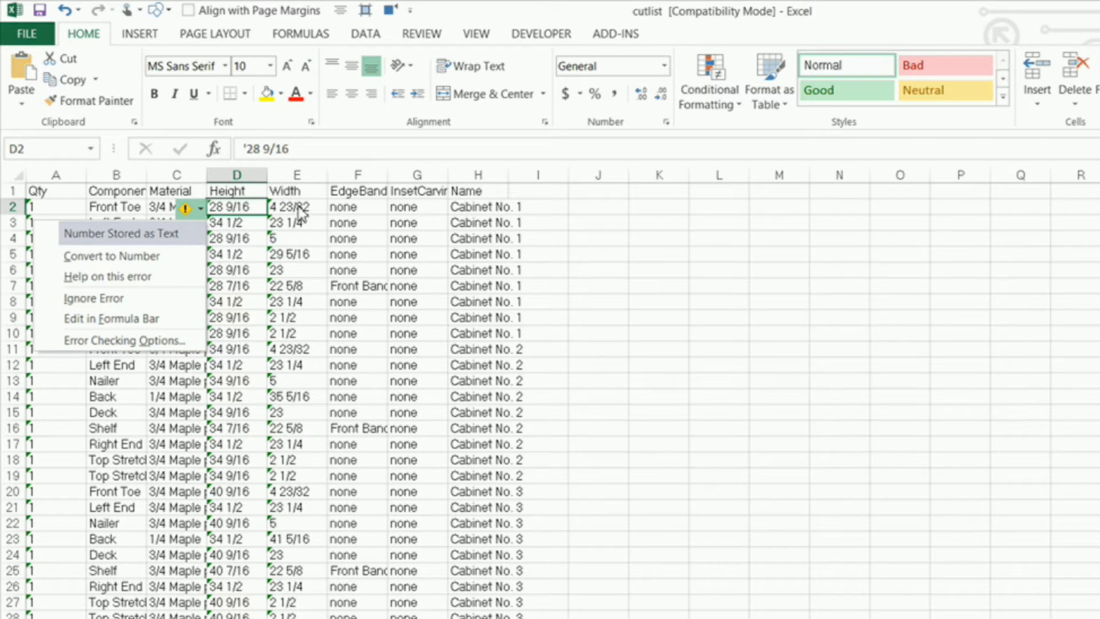
pyautogui.click(296, 206)
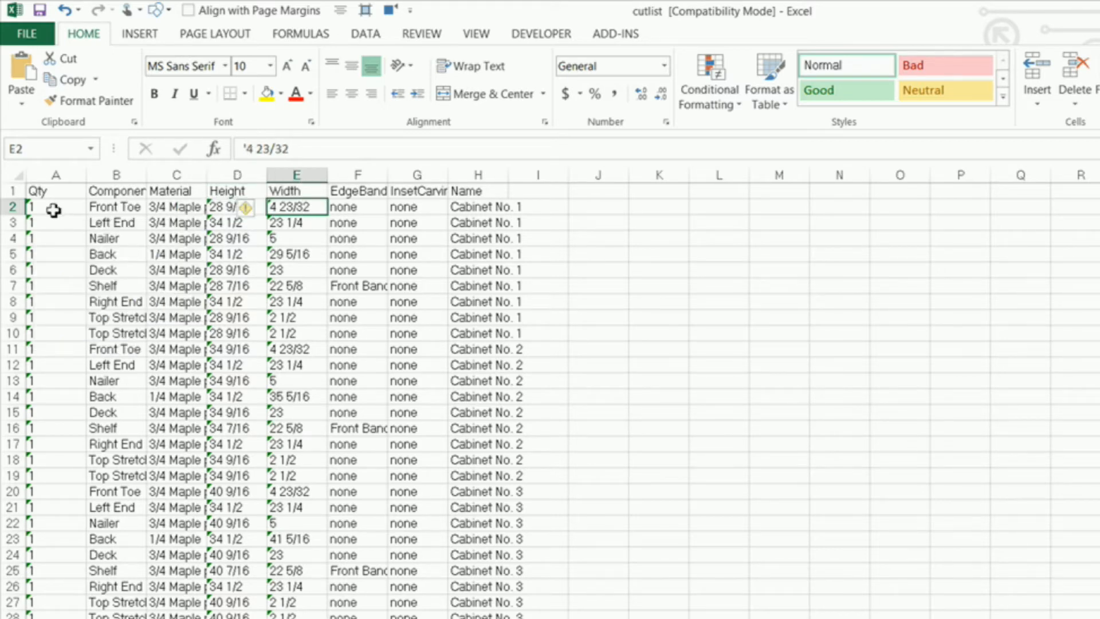
# - Select the data rows from A2 through column H and convert the text-stored values to numbers
pyautogui.click(55, 206)
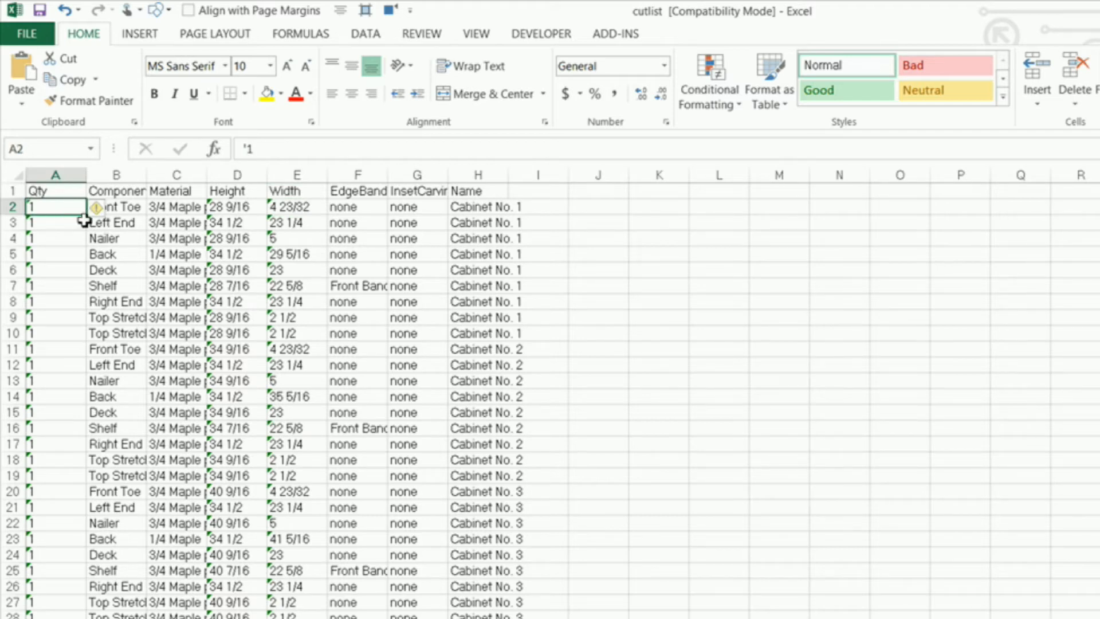
pyautogui.moveTo(55, 206); pyautogui.dragTo(476, 206)
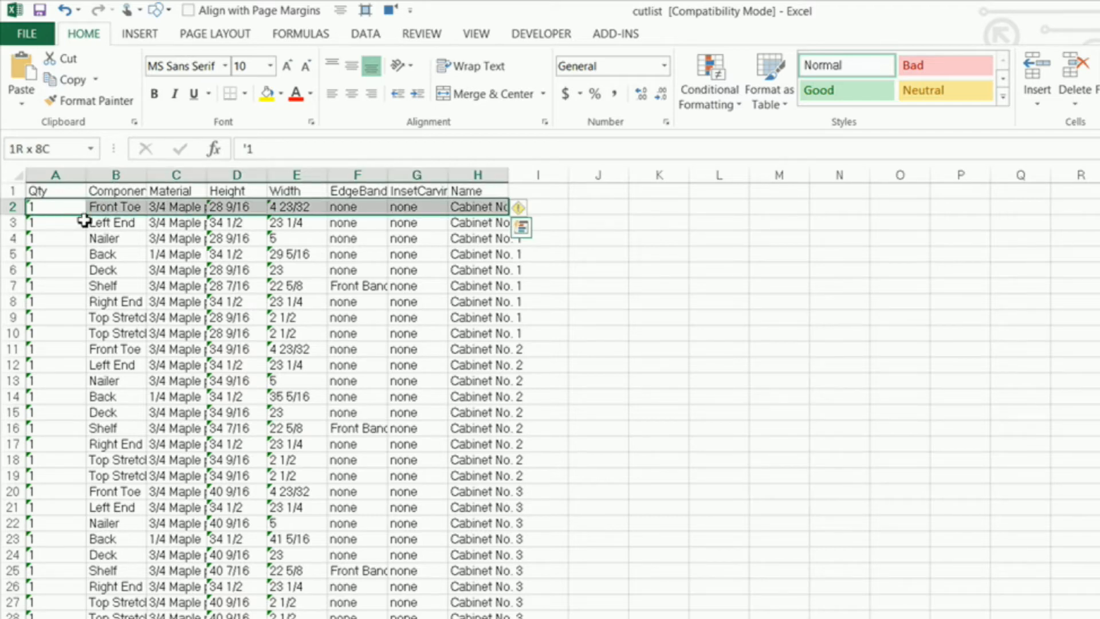
pyautogui.scroll(-3)
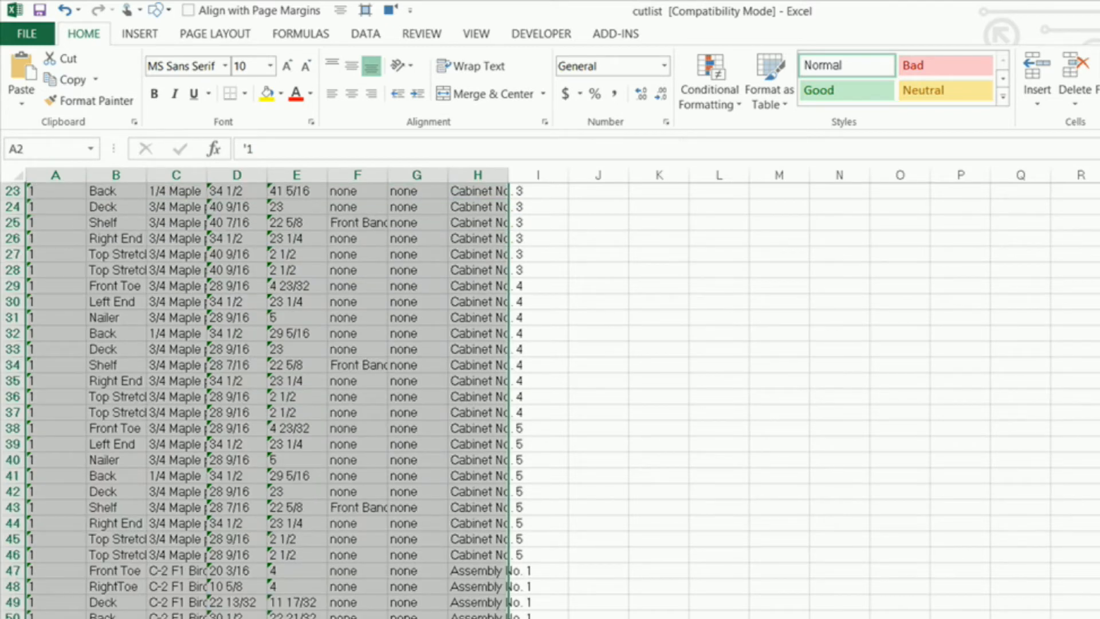
pyautogui.scroll(3)
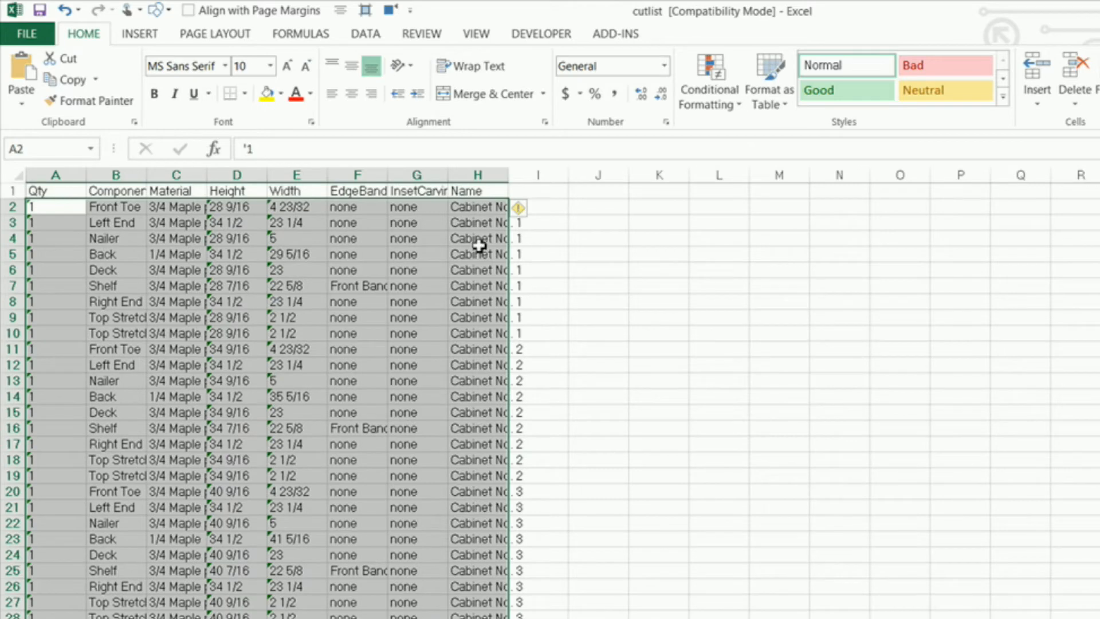
pyautogui.moveTo(518, 208)
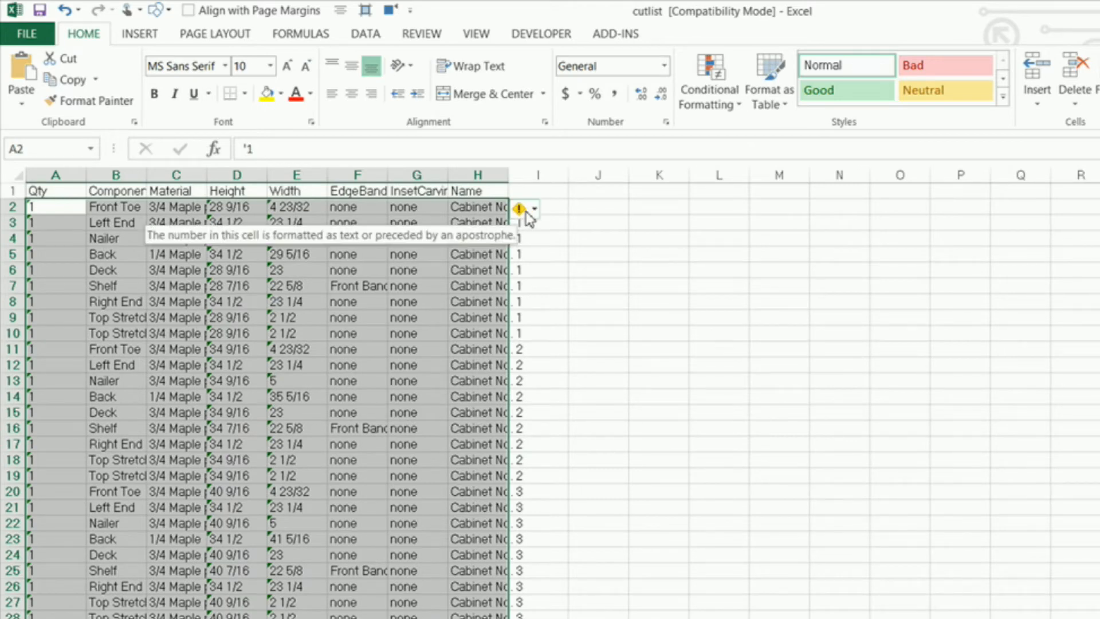
pyautogui.click(533, 207)
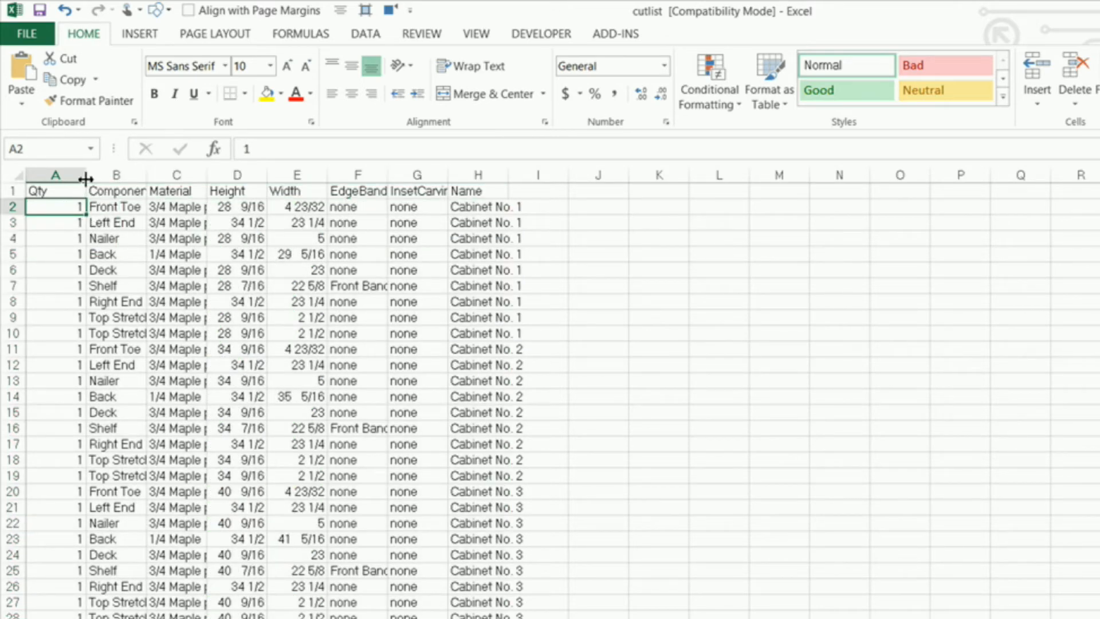
# - Resize the Qty, Component, Material, Height and Width columns to fit their contents
pyautogui.moveTo(86, 174); pyautogui.dragTo(113, 174)
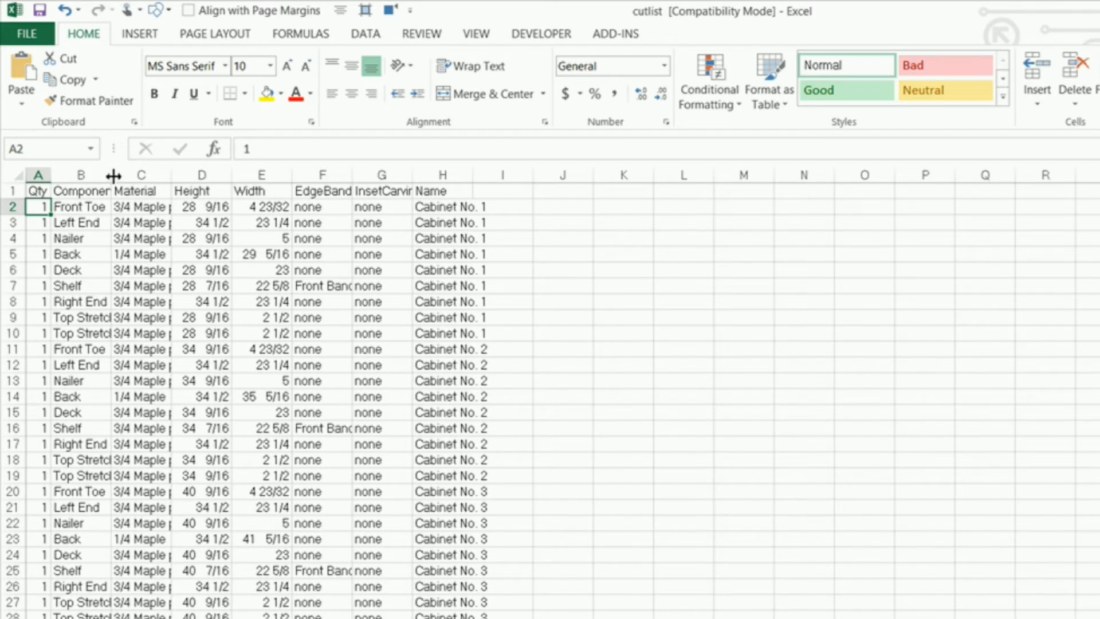
pyautogui.moveTo(109, 174); pyautogui.dragTo(139, 175)
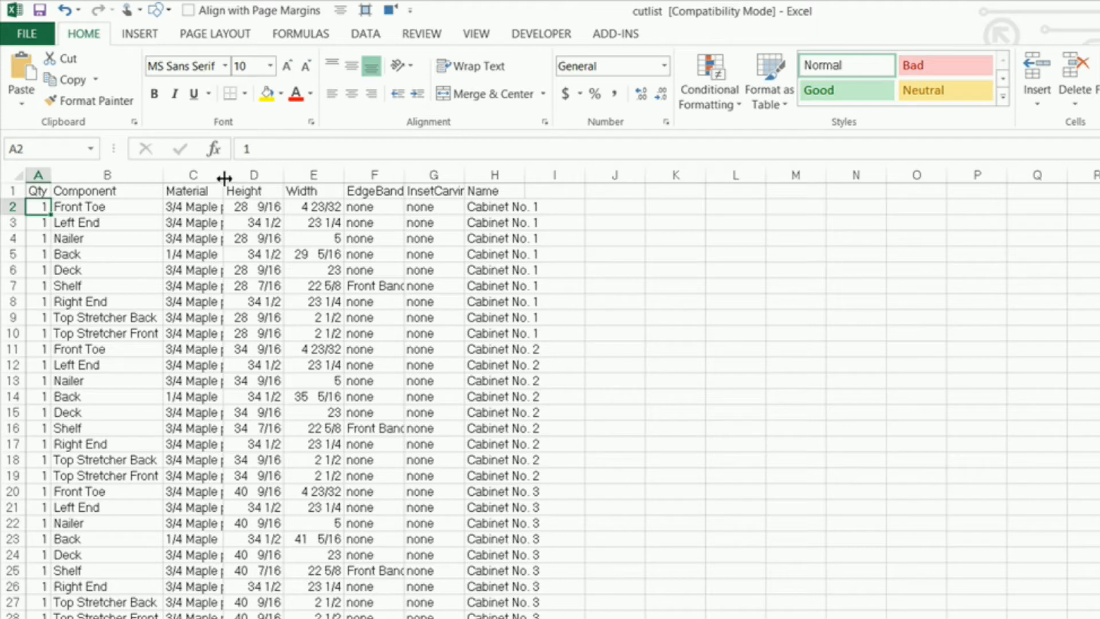
pyautogui.moveTo(224, 174); pyautogui.dragTo(270, 175)
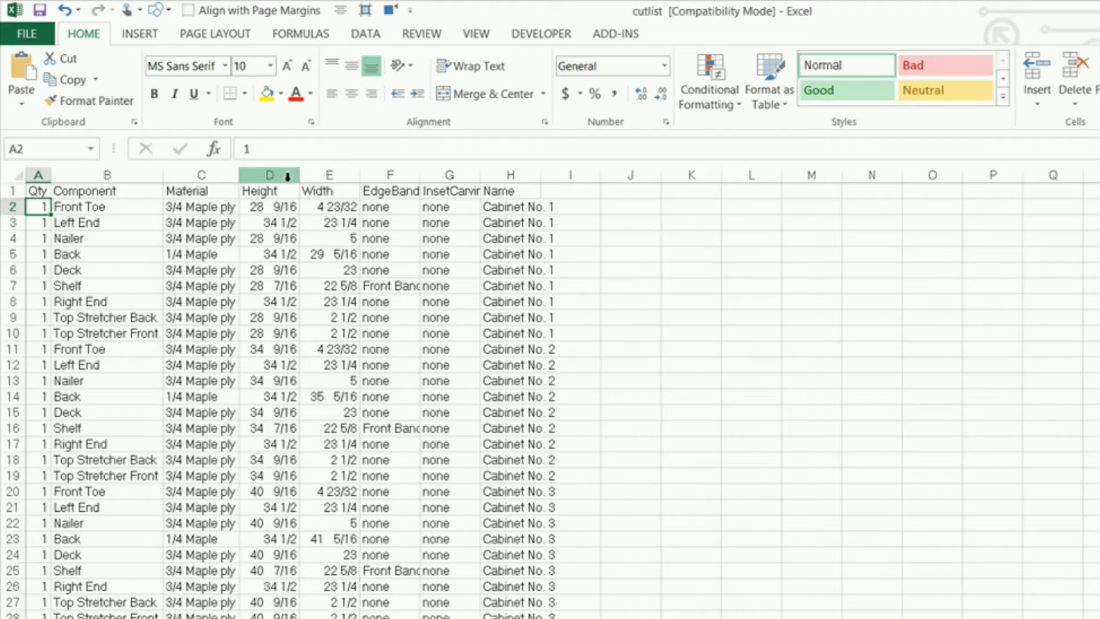
pyautogui.moveTo(297, 174); pyautogui.dragTo(354, 174)
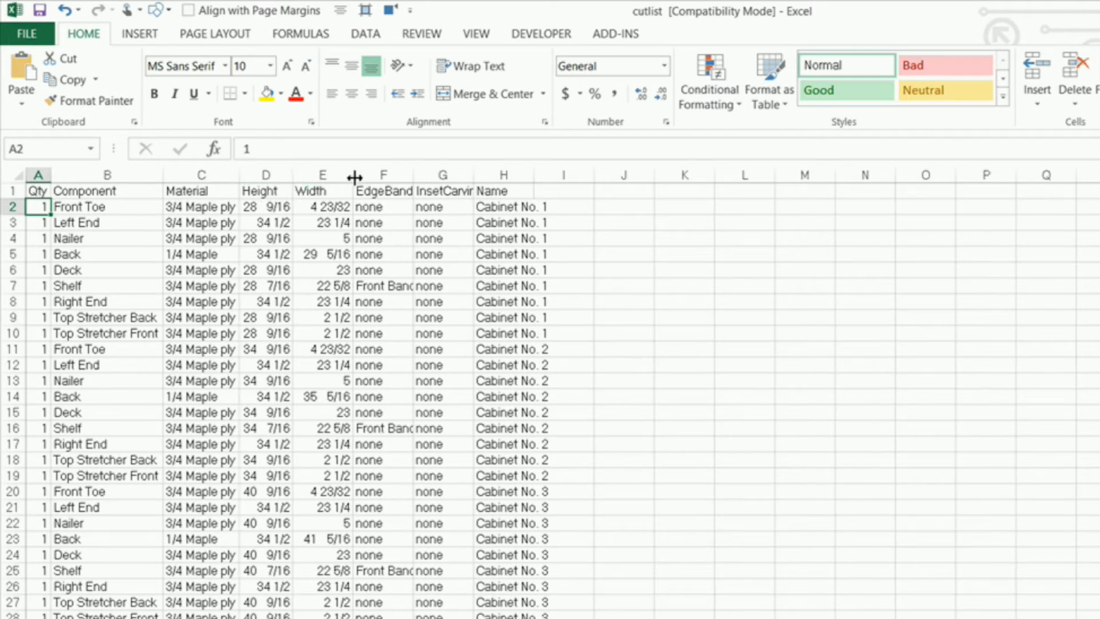
pyautogui.moveTo(354, 174); pyautogui.dragTo(409, 174)
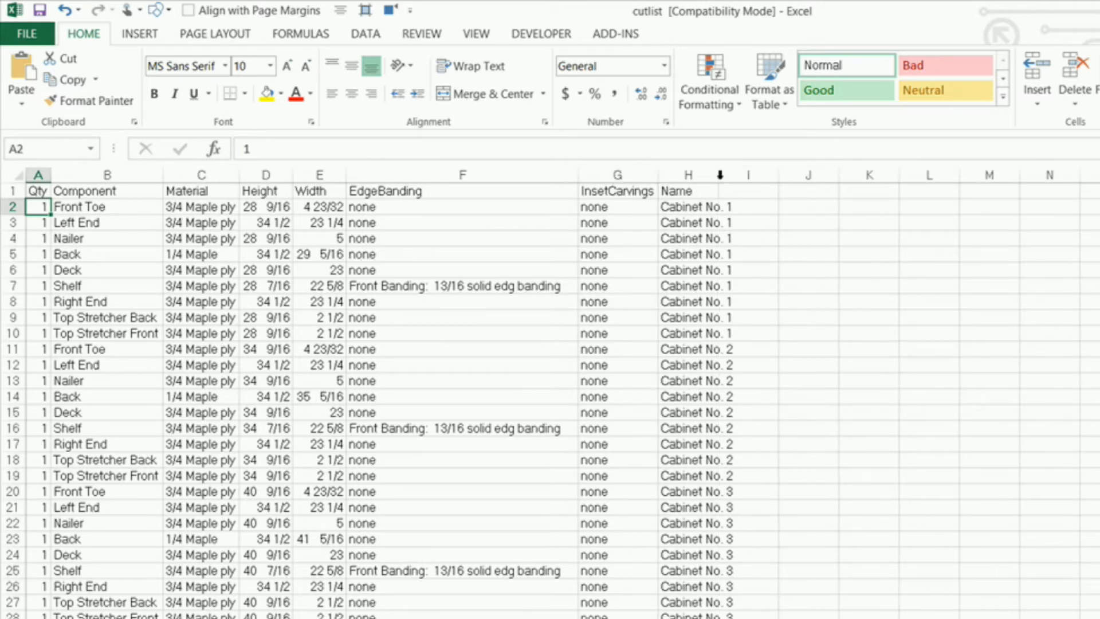
# - Delete the InsetCarvings column (G) so Name follows EdgeBanding
pyautogui.click(616, 175)
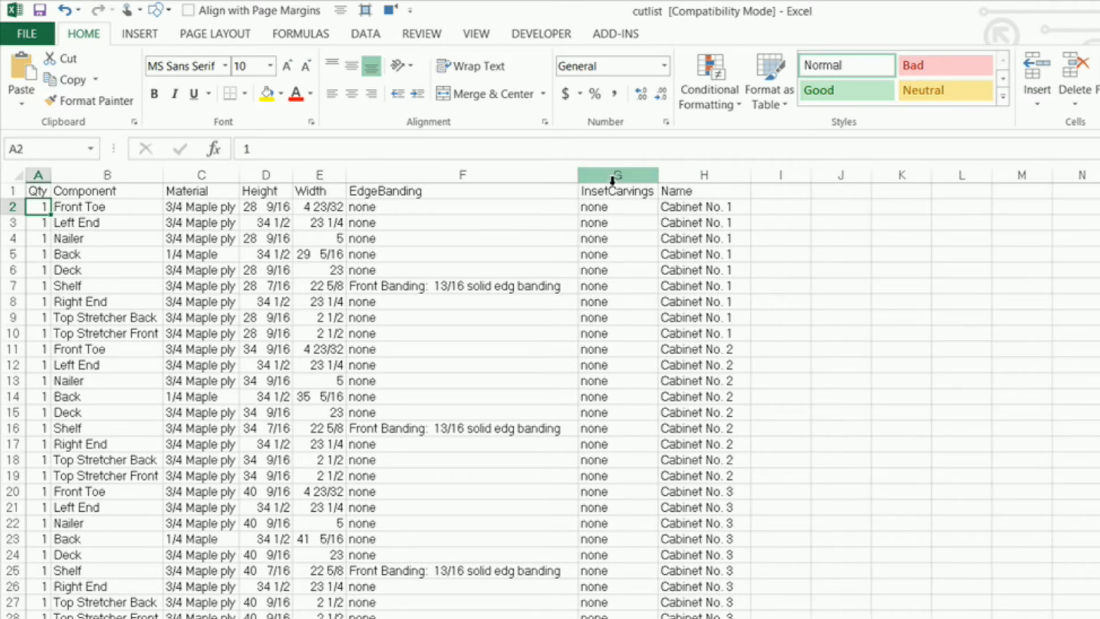
pyautogui.click(617, 174)
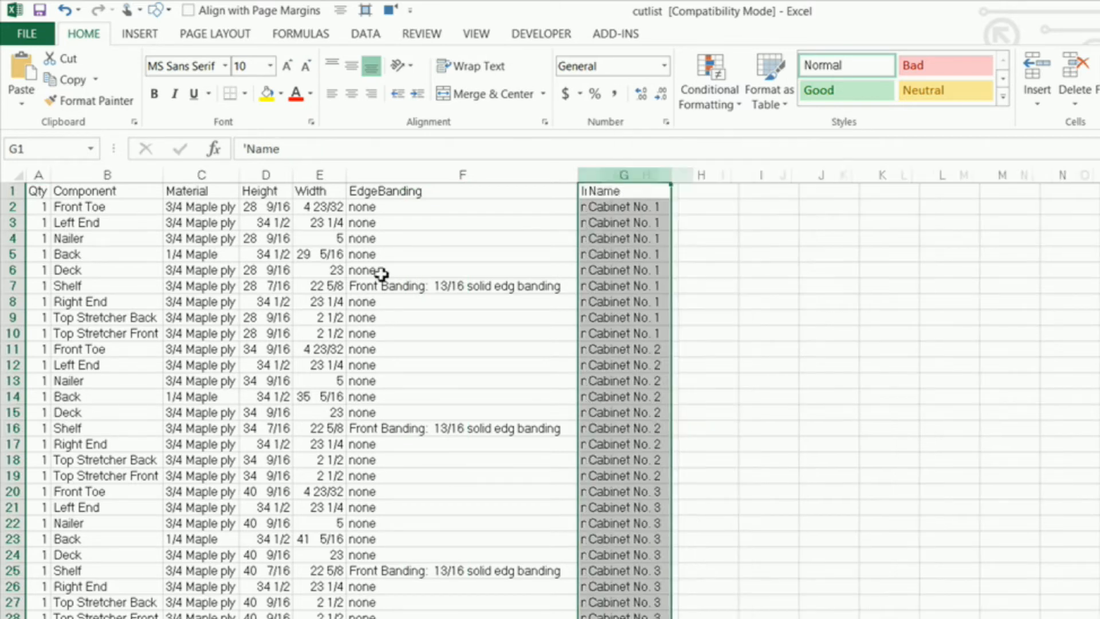
pyautogui.click(462, 285)
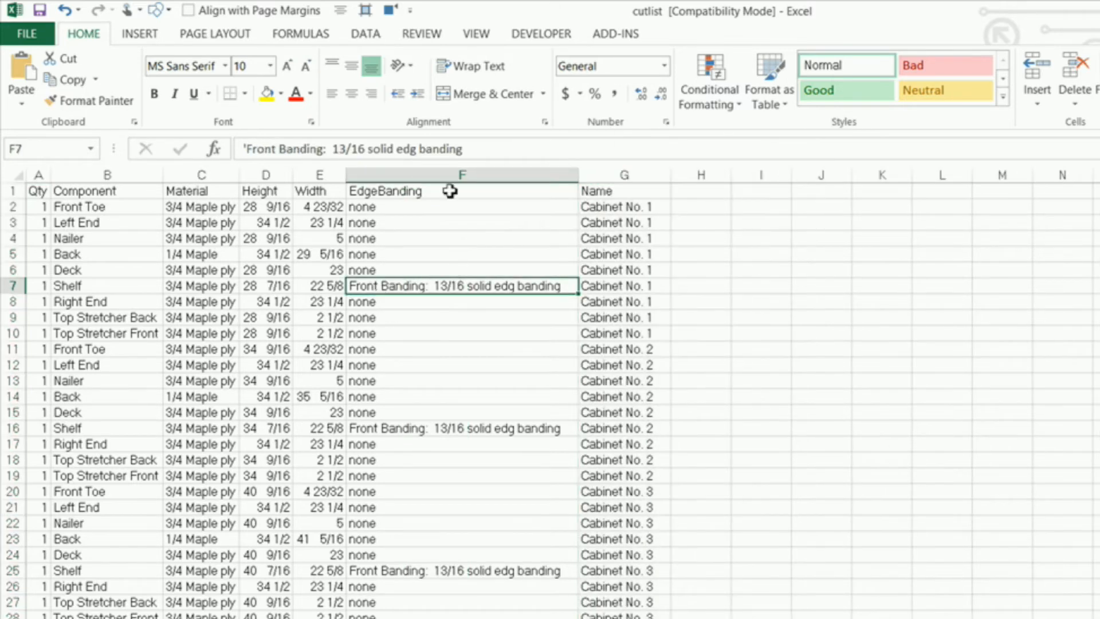
pyautogui.moveTo(121, 229)
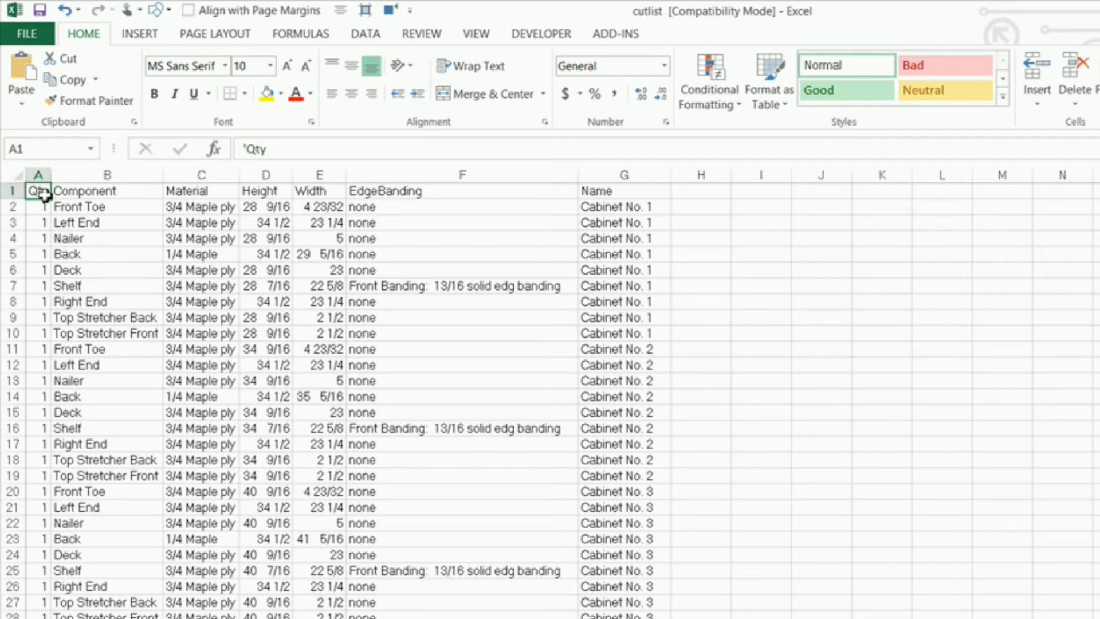
pyautogui.moveTo(133, 228)
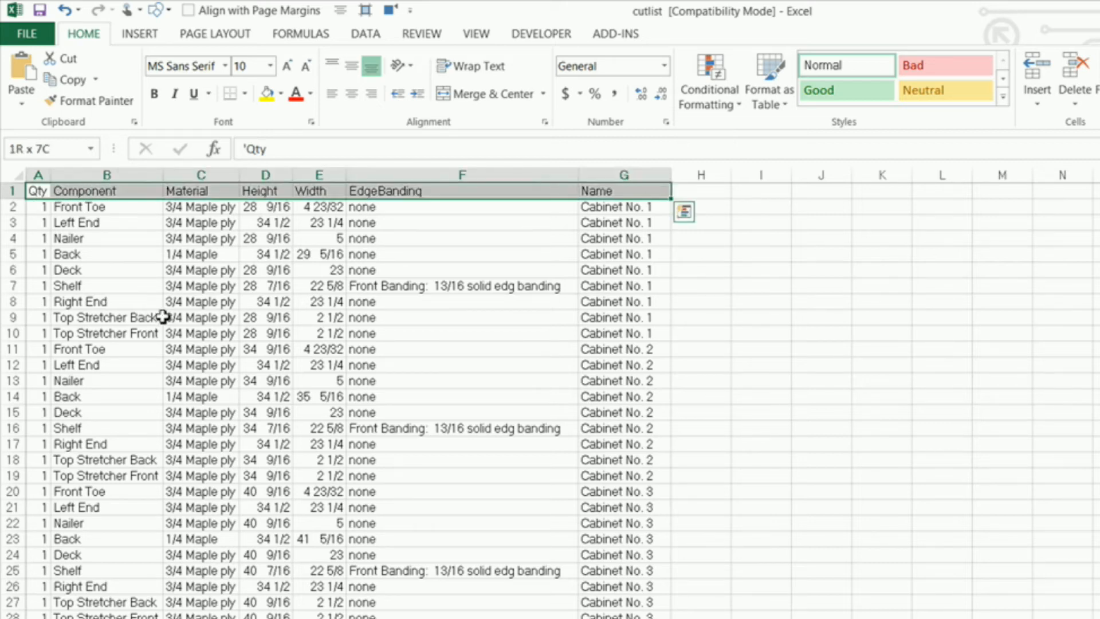
# - Apply All Borders to the cut list from A1 to the last data row
pyautogui.scroll(-3)
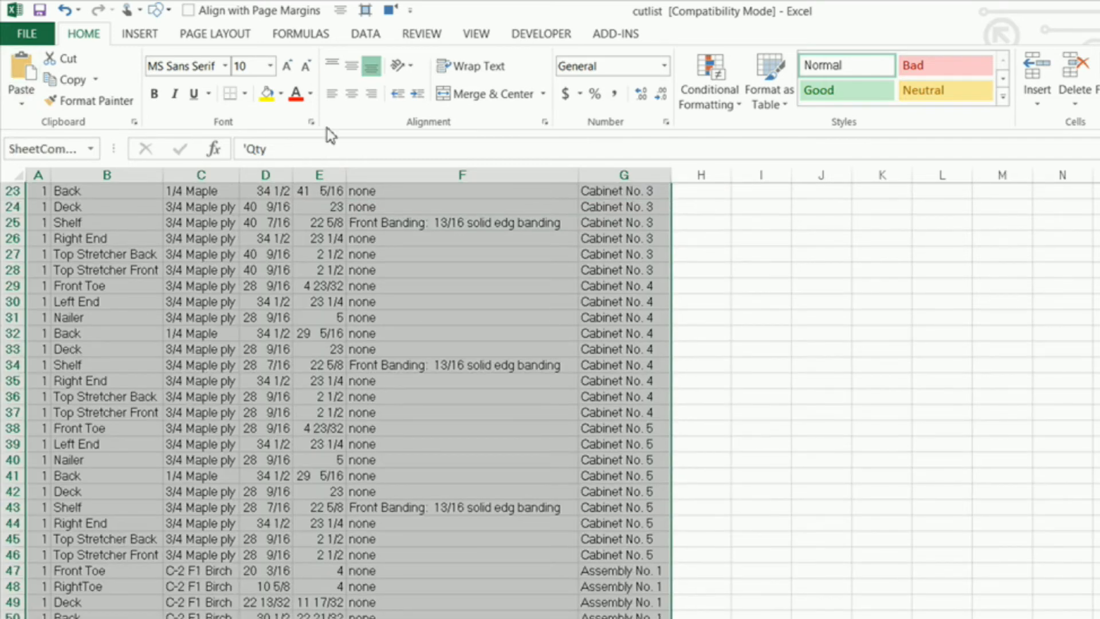
pyautogui.click(230, 92)
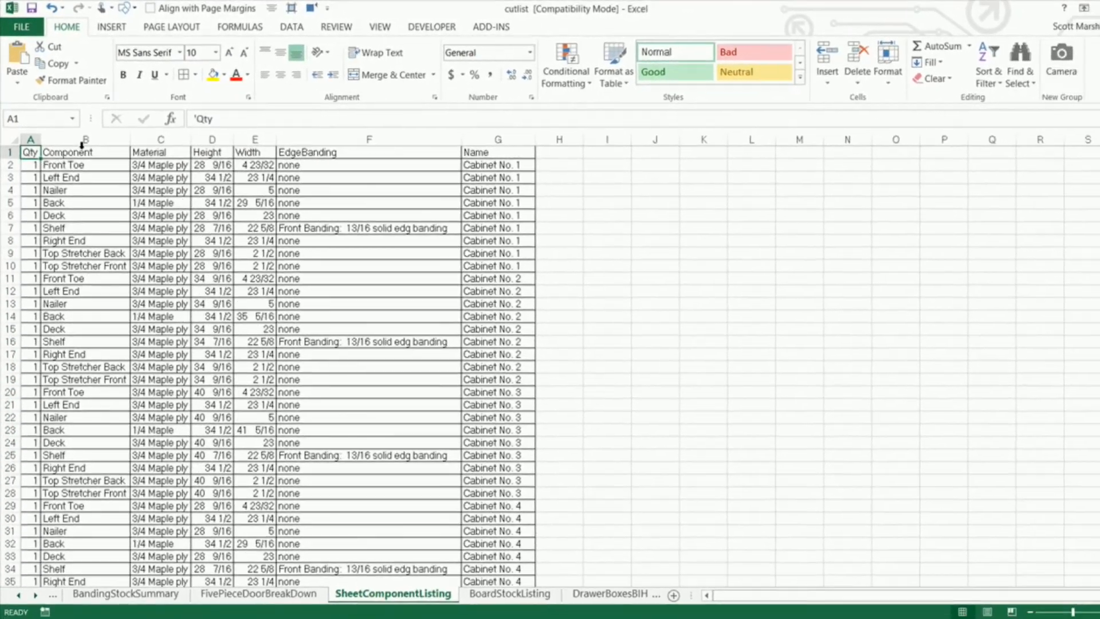
pyautogui.click(1050, 8)
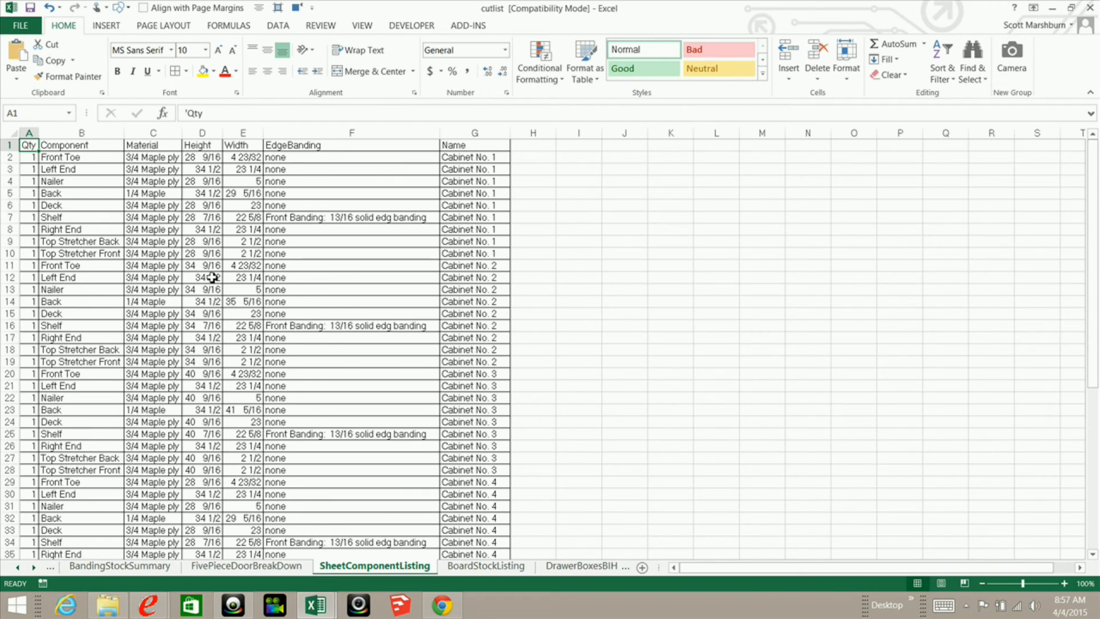
pyautogui.moveTo(105, 224)
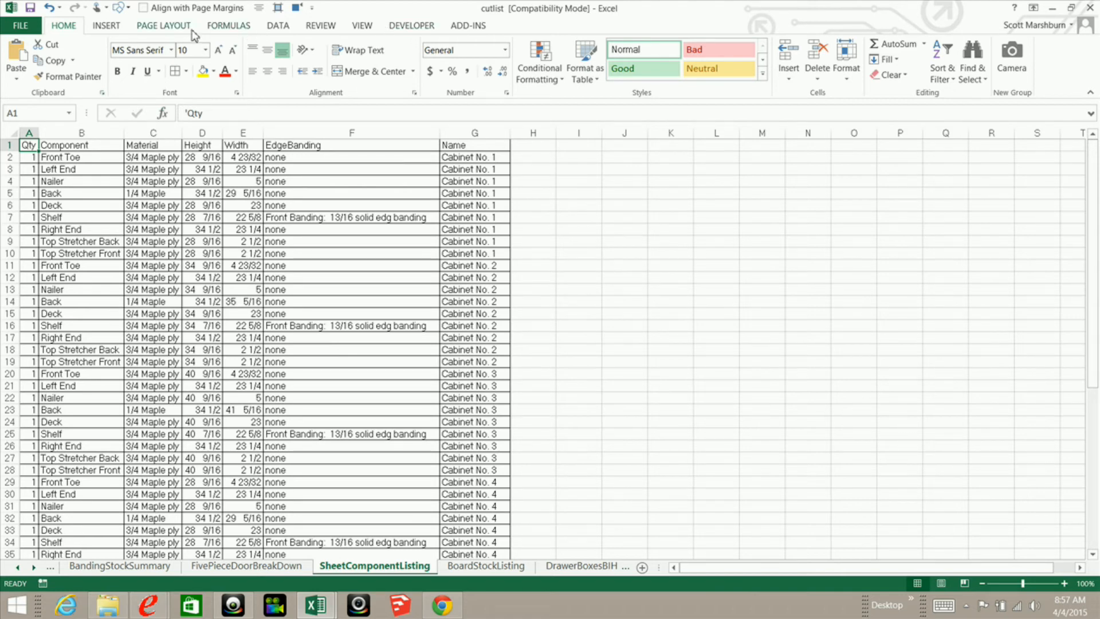
# - Show the print preview via Page Layout's page setup settings
pyautogui.click(163, 25)
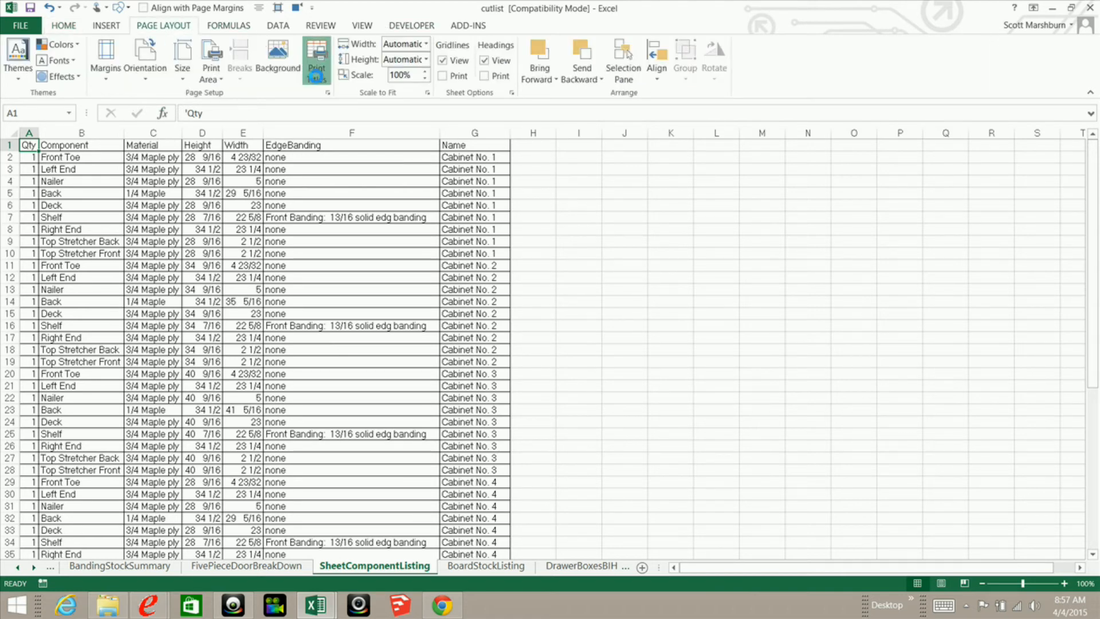
pyautogui.click(316, 59)
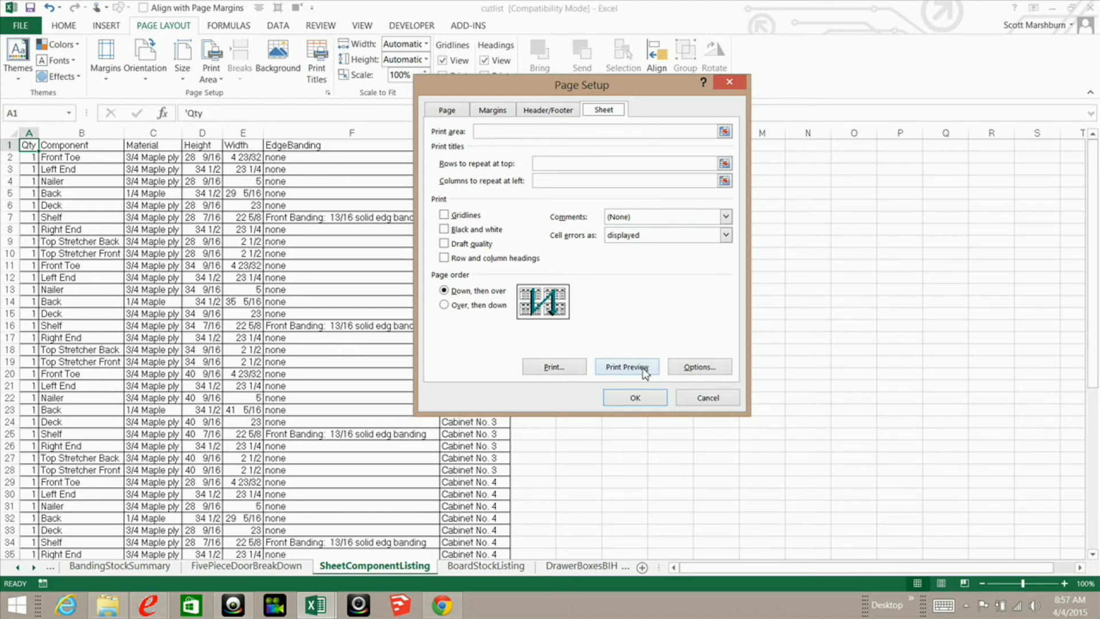
pyautogui.click(626, 367)
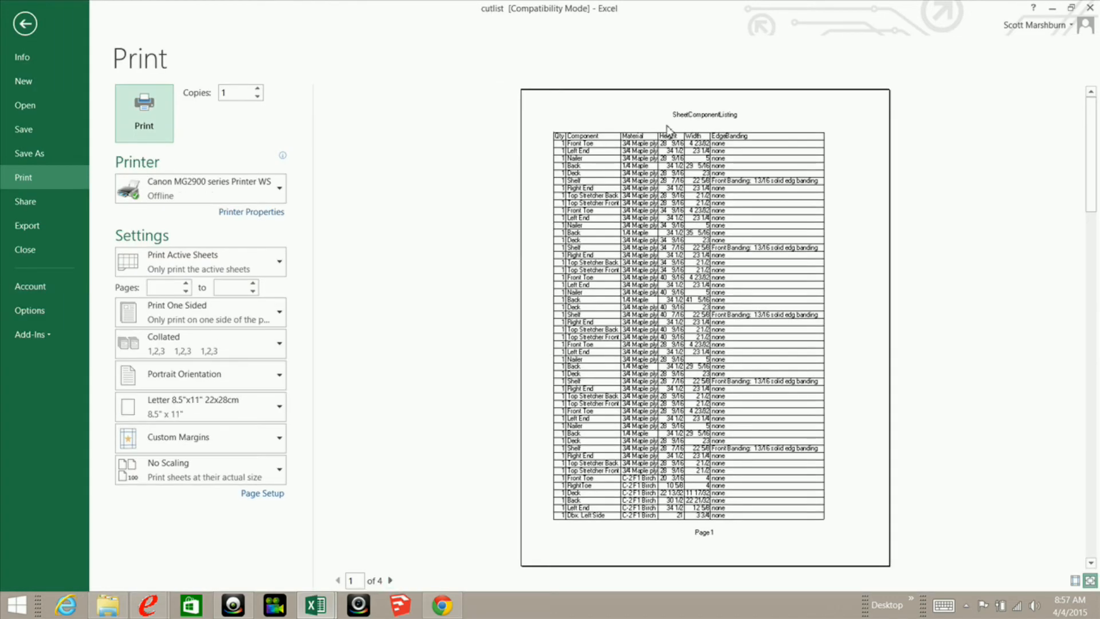
pyautogui.moveTo(199, 374)
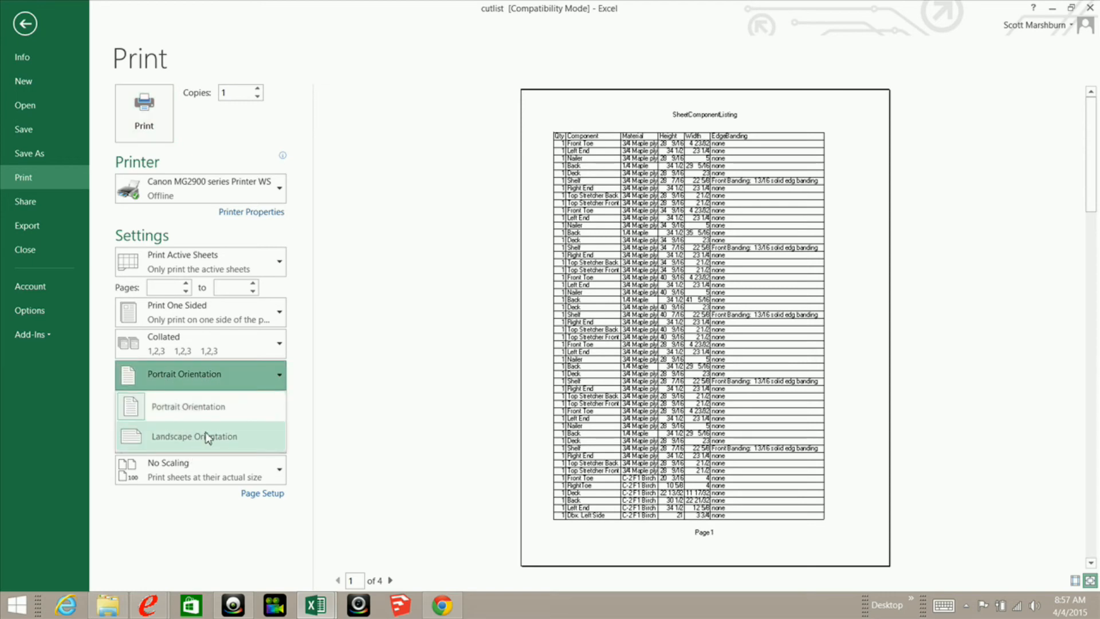
# - Switch to landscape orientation, check both preview pages, and print the two-page cut list
pyautogui.click(202, 436)
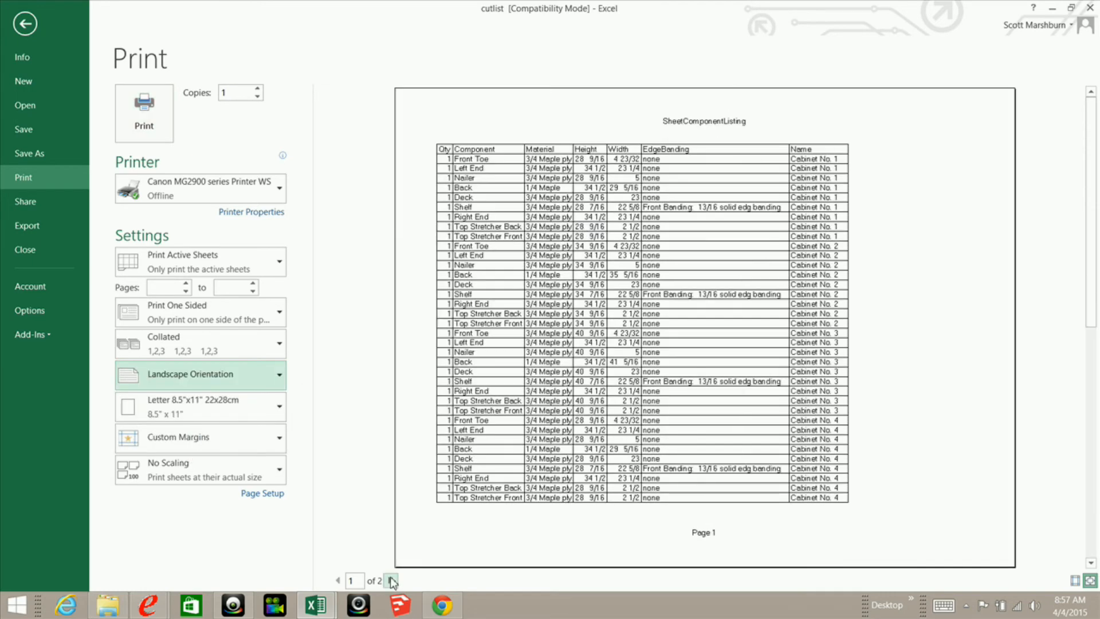
pyautogui.click(392, 580)
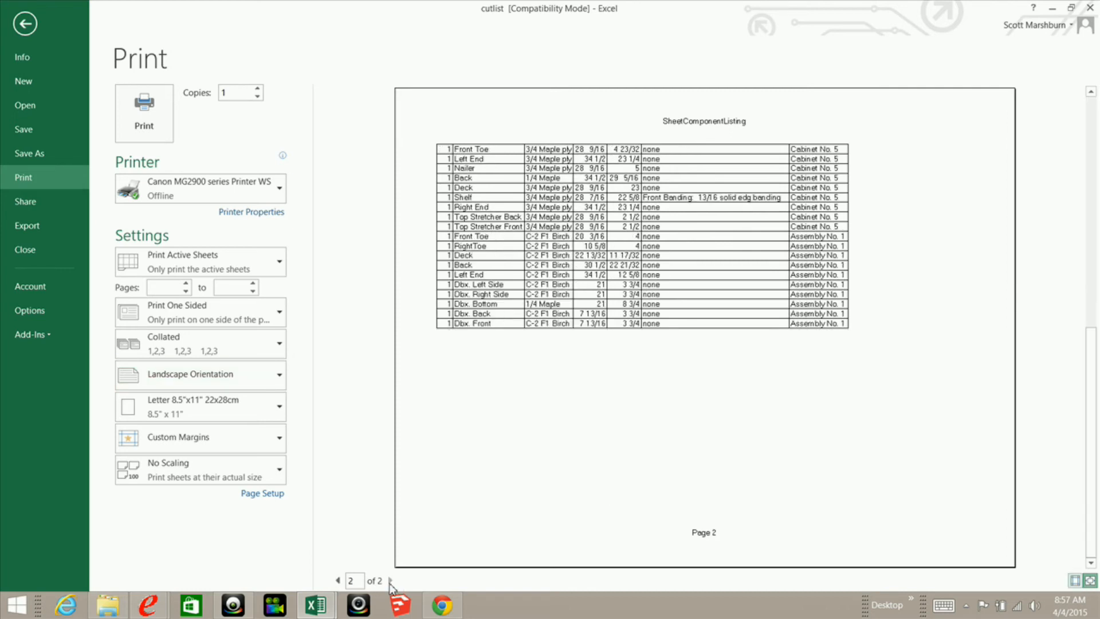
pyautogui.click(339, 580)
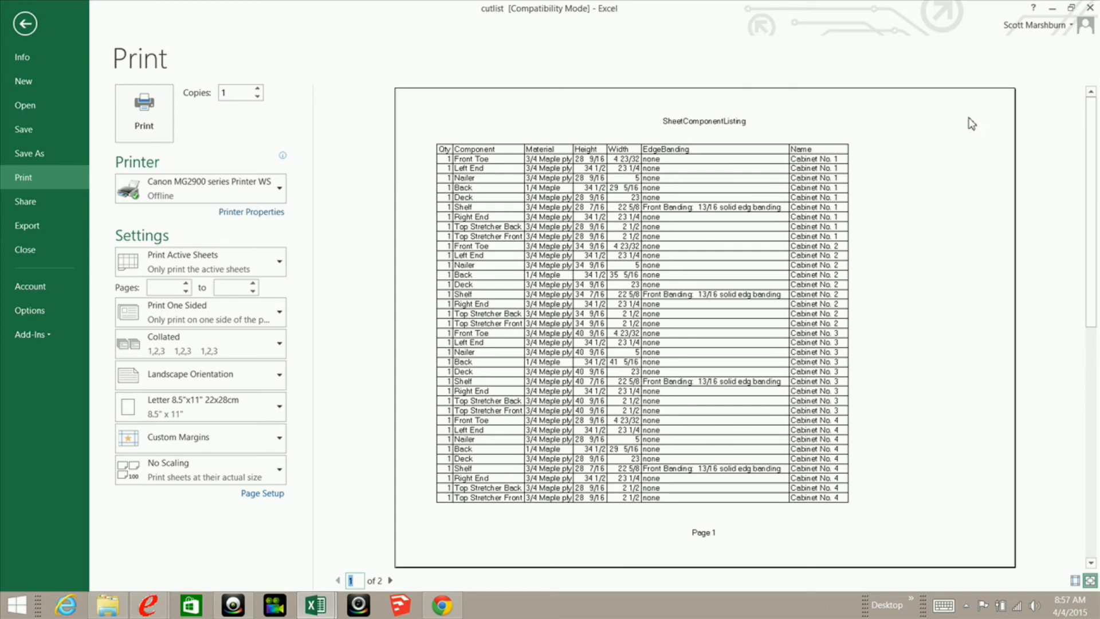
pyautogui.moveTo(148, 442)
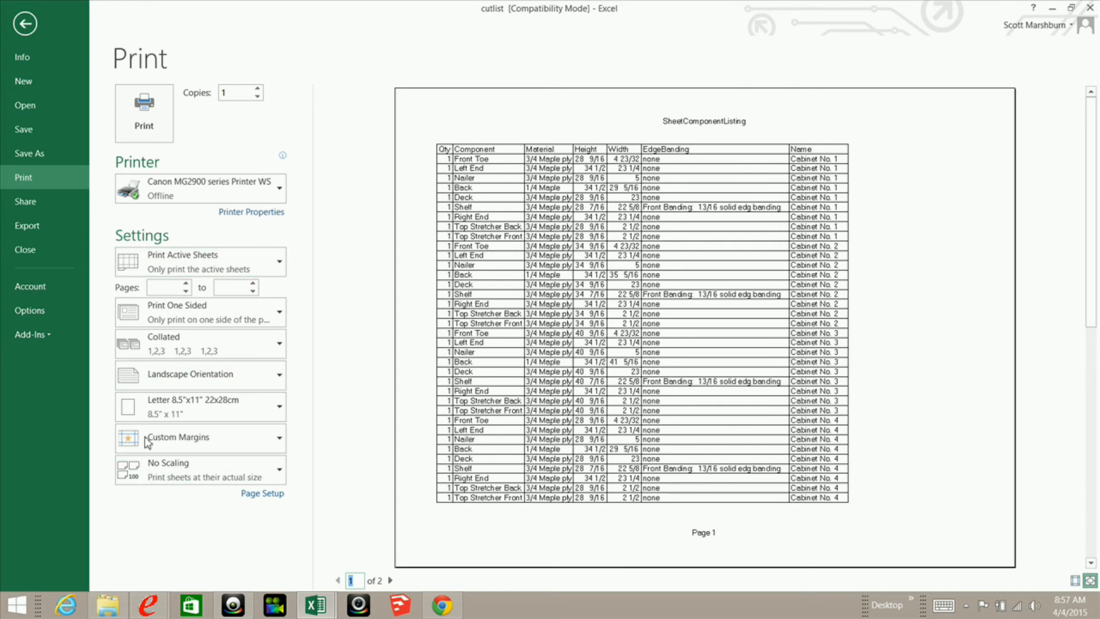
pyautogui.moveTo(701, 148)
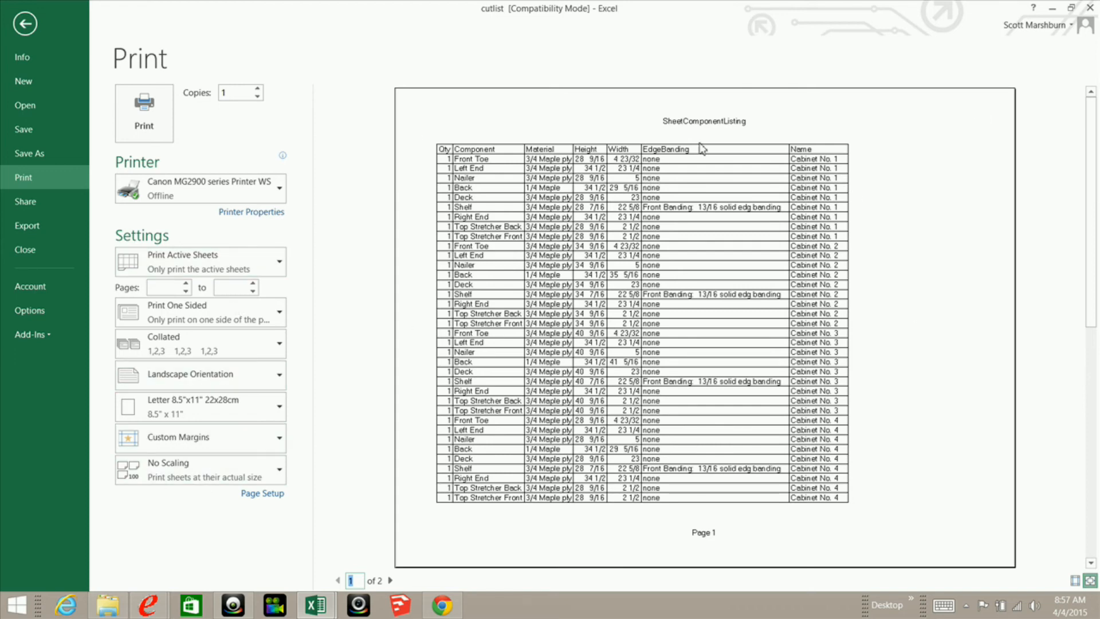
pyautogui.moveTo(609, 204)
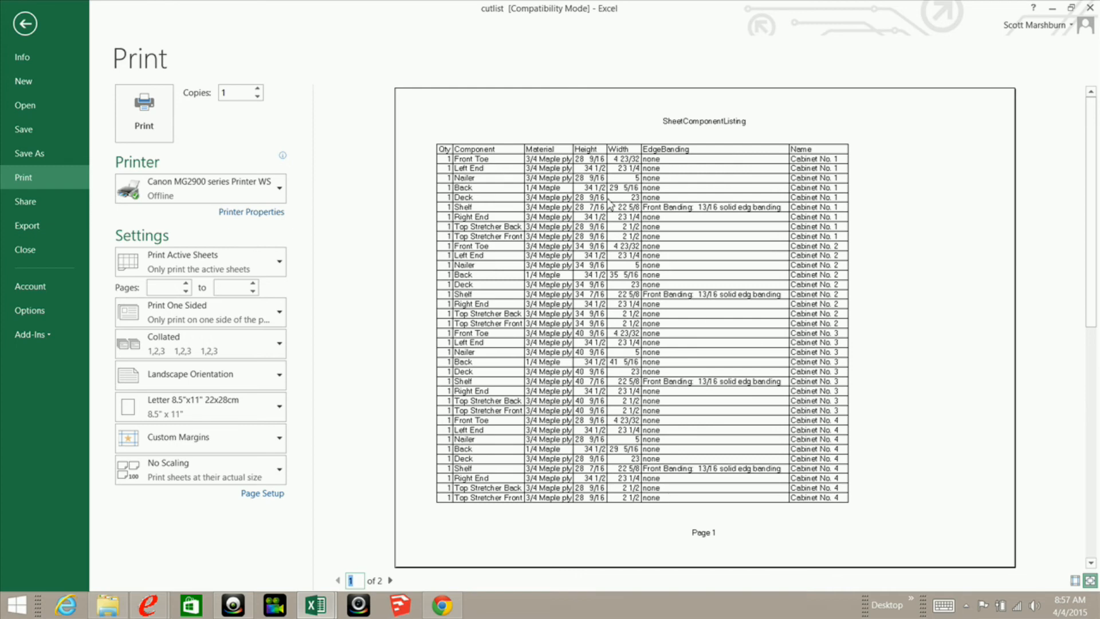
pyautogui.moveTo(553, 104)
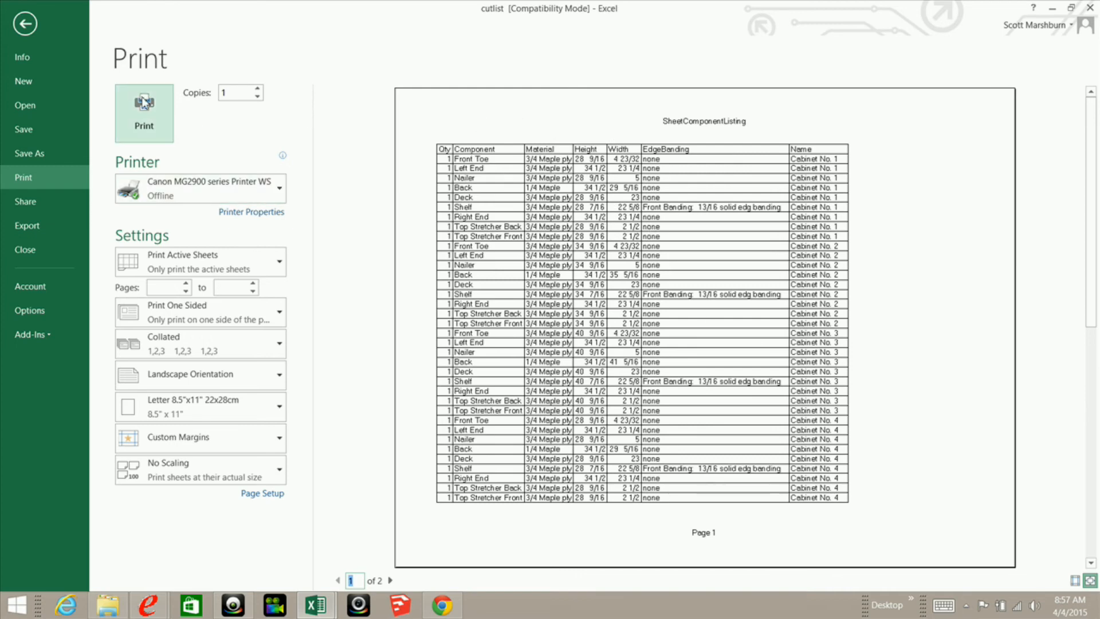
pyautogui.click(24, 23)
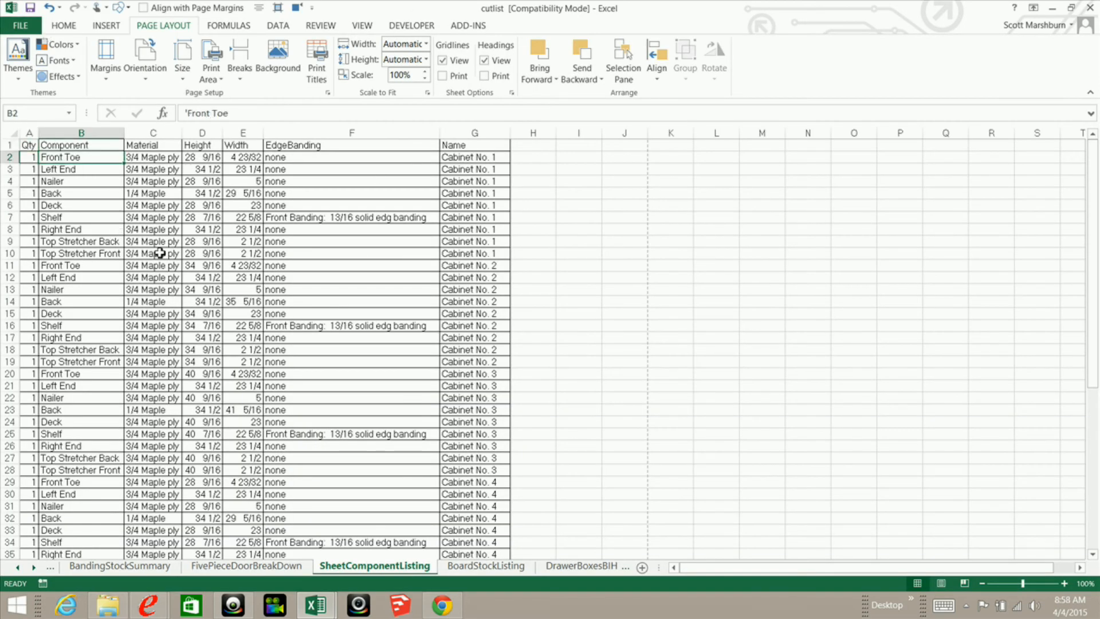
pyautogui.moveTo(92, 232)
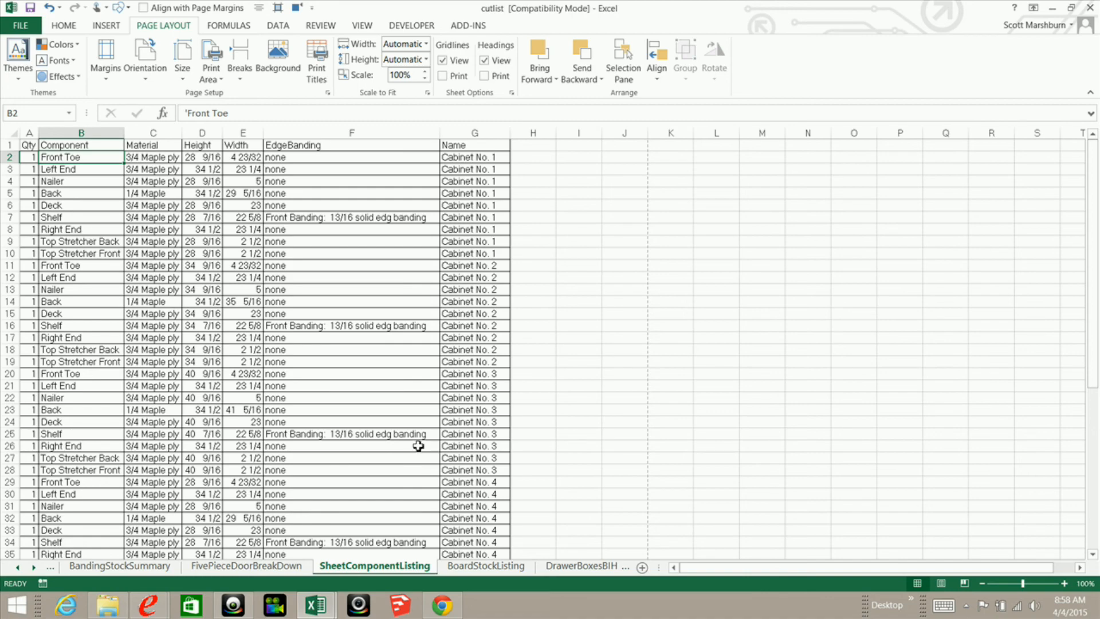
pyautogui.click(485, 565)
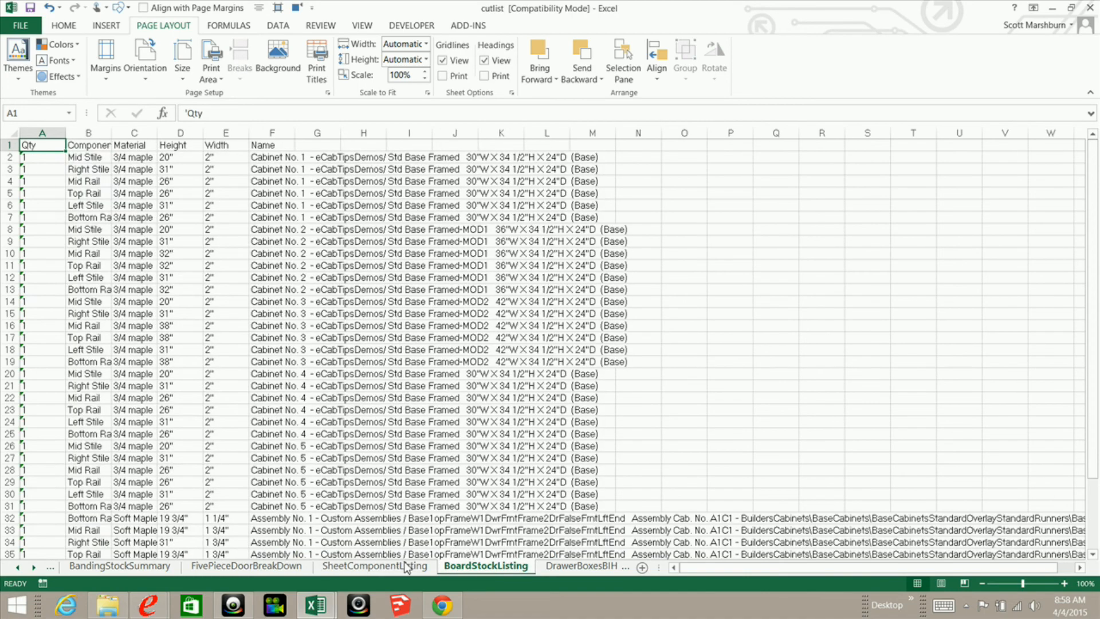
pyautogui.click(373, 566)
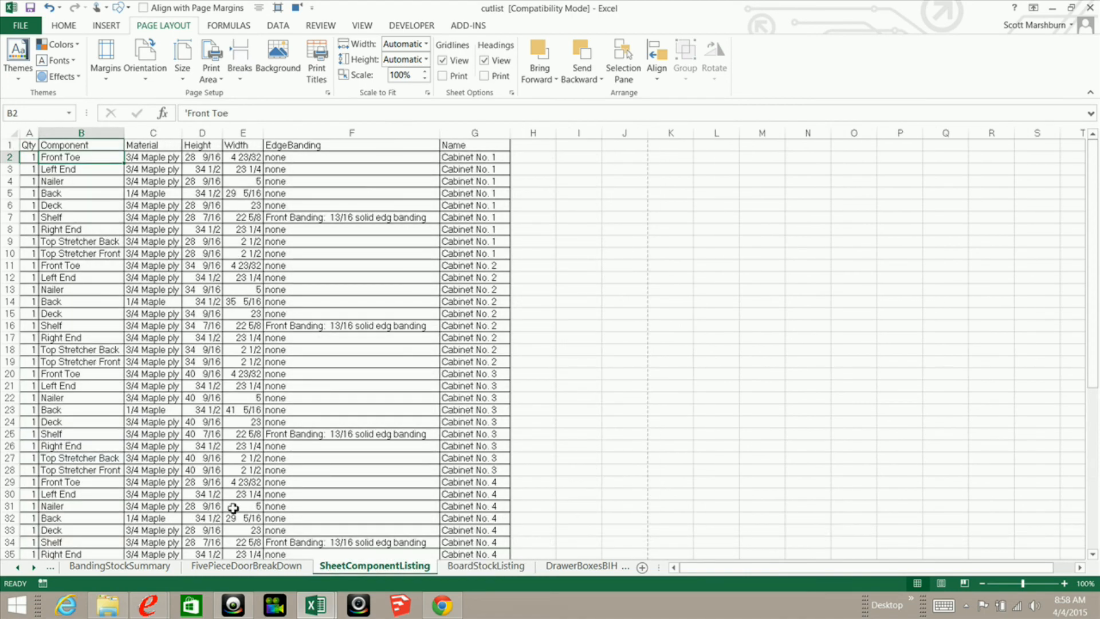
pyautogui.moveTo(198, 275)
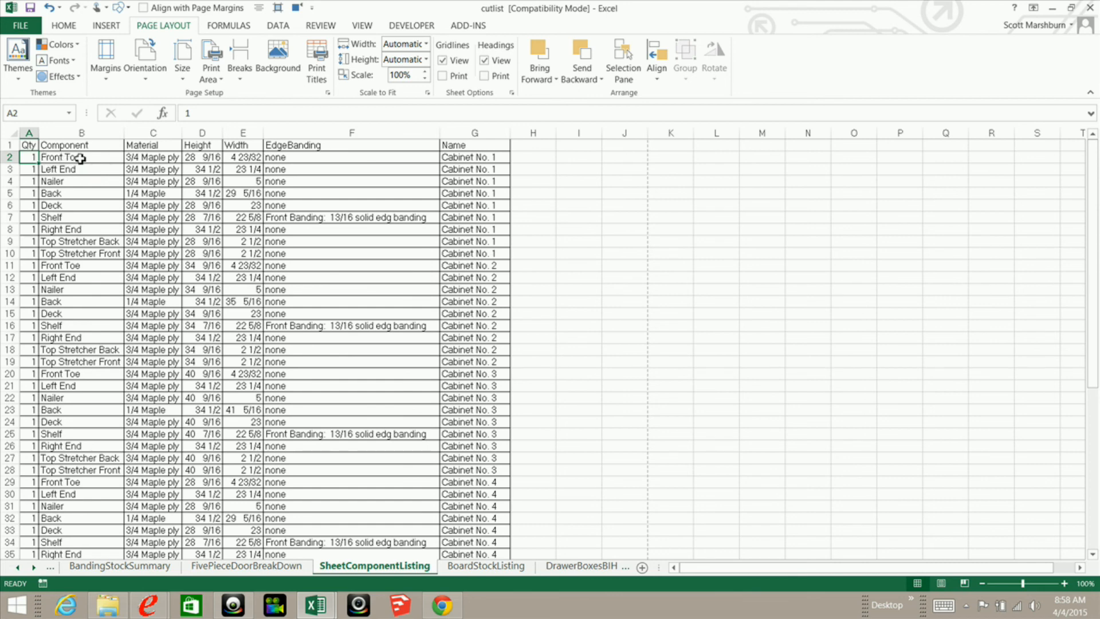
pyautogui.moveTo(67, 162)
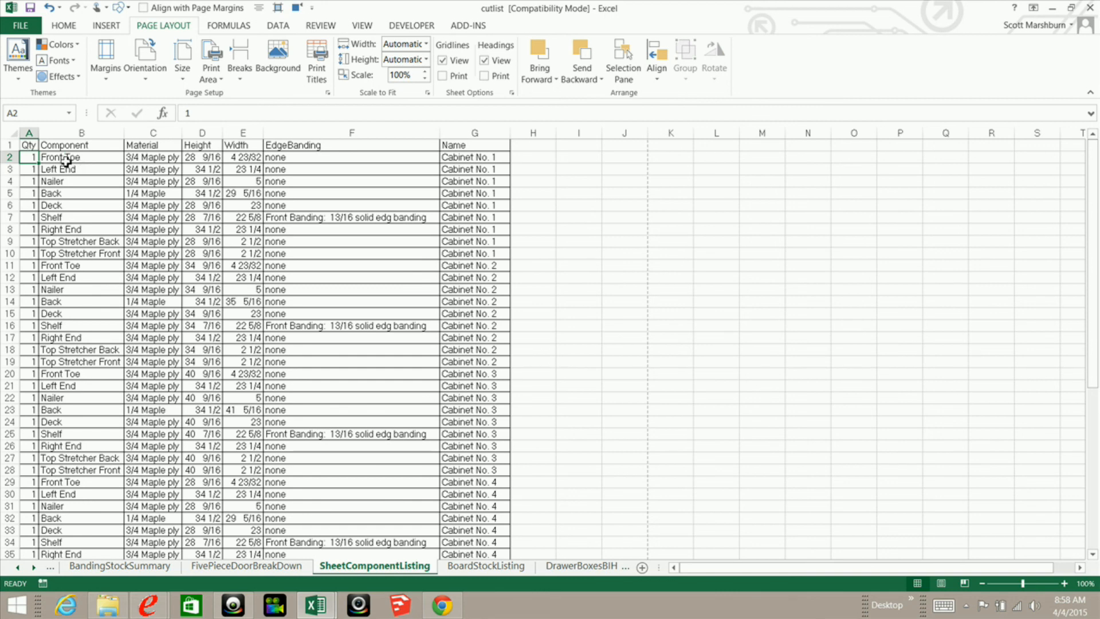